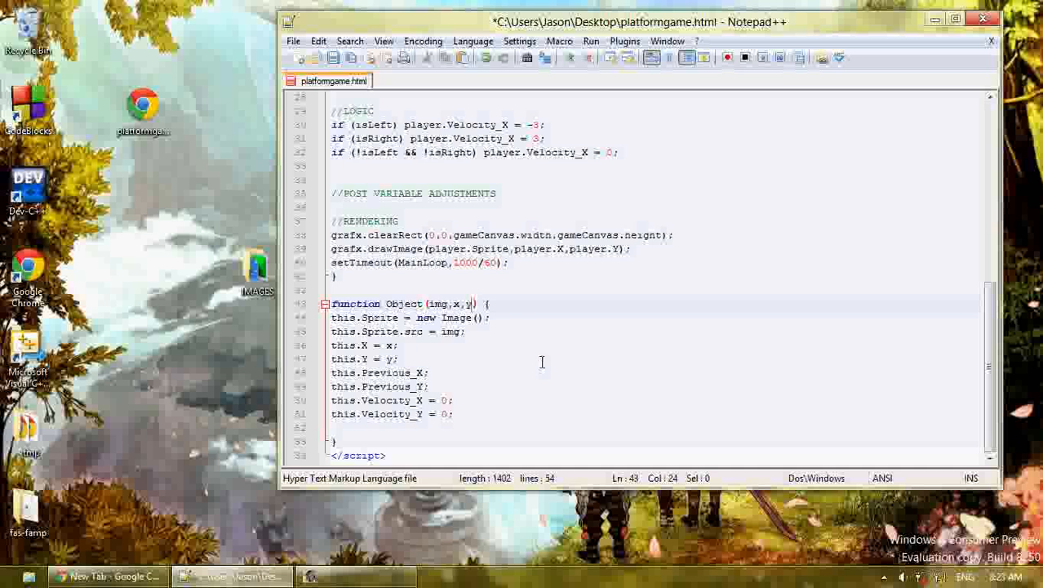
# Add width,height parameters to Object and store them as this.Width and this.Height
pyautogui.write(',width,heigh')
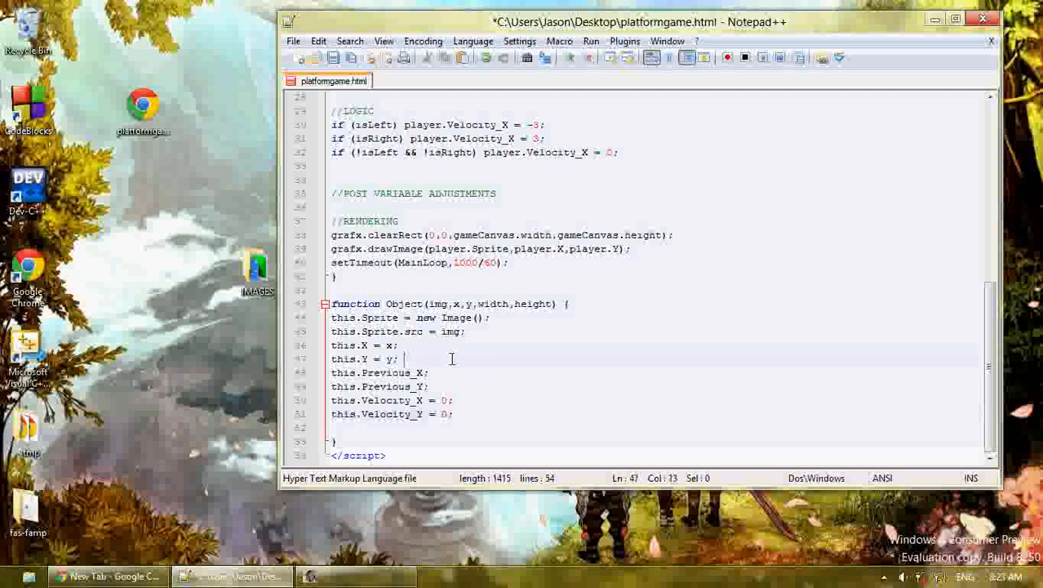
pyautogui.write('this.Width =')
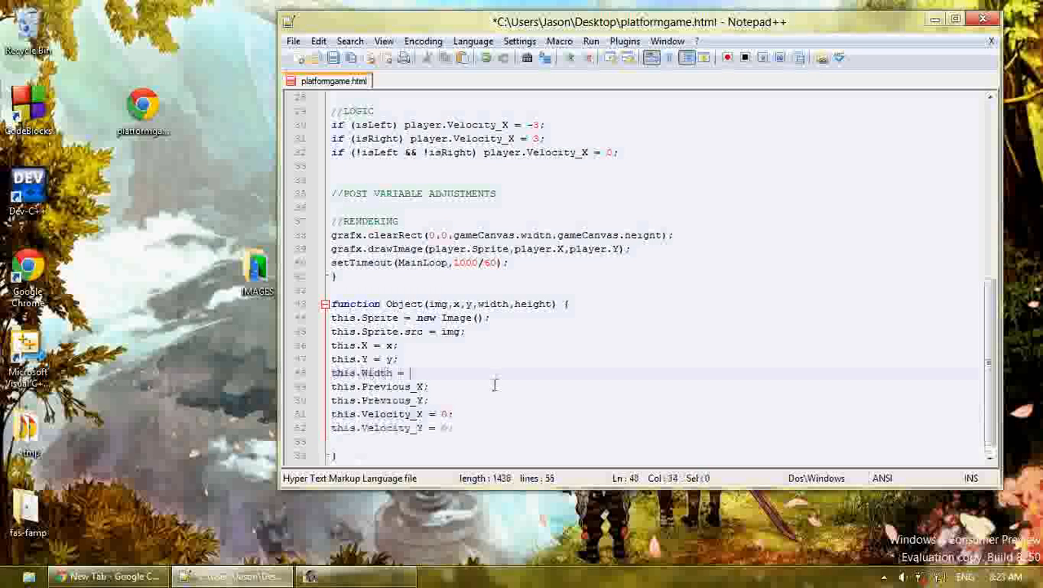
pyautogui.write('width;')
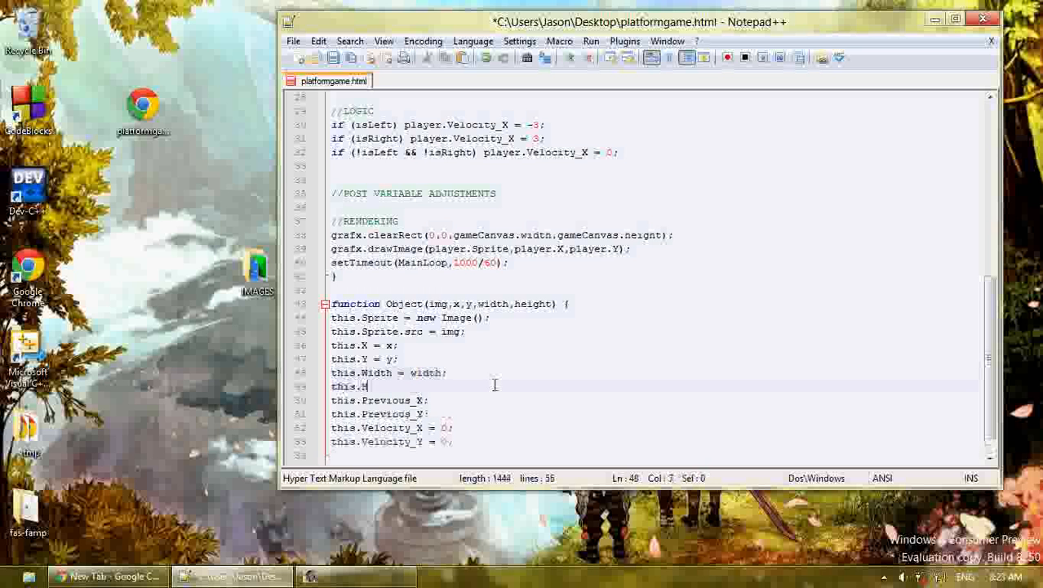
pyautogui.write('eight = height;')
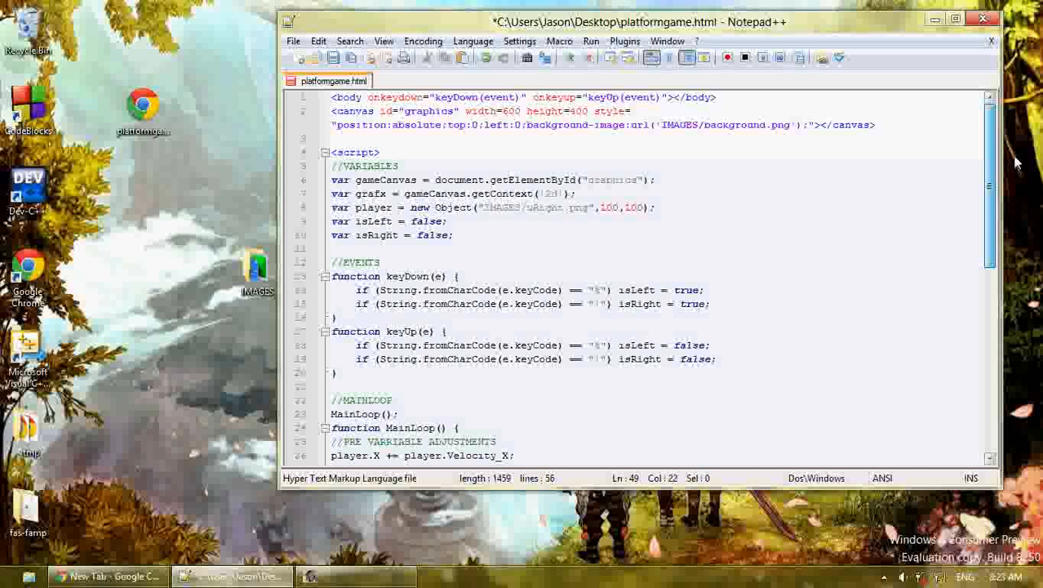
# Check the uRight image's Properties in the IMAGES folder to read its 32 x 44 size
pyautogui.click(645, 207)
pyautogui.write(',')
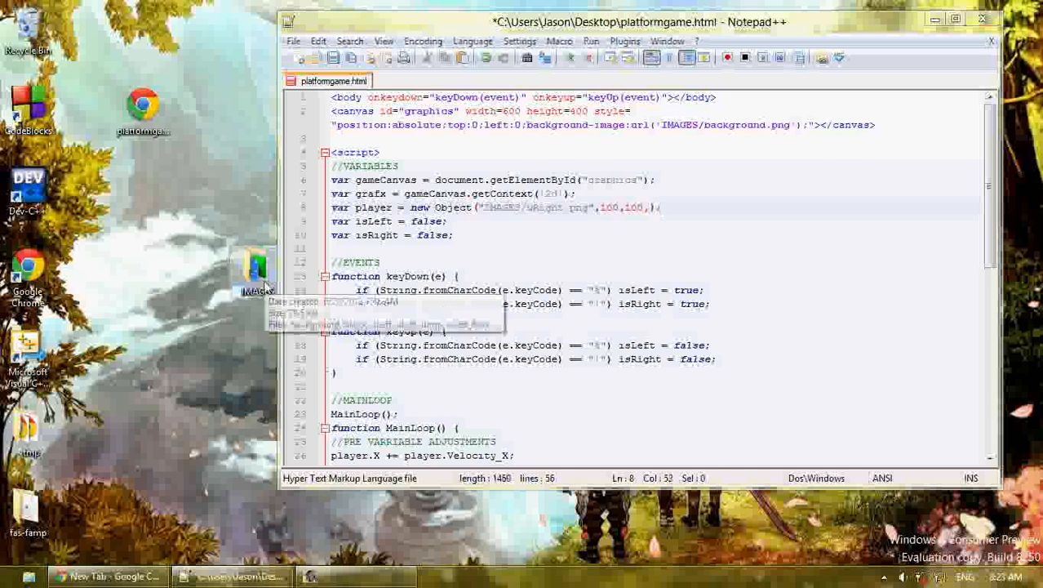
pyautogui.doubleClick(254, 270)
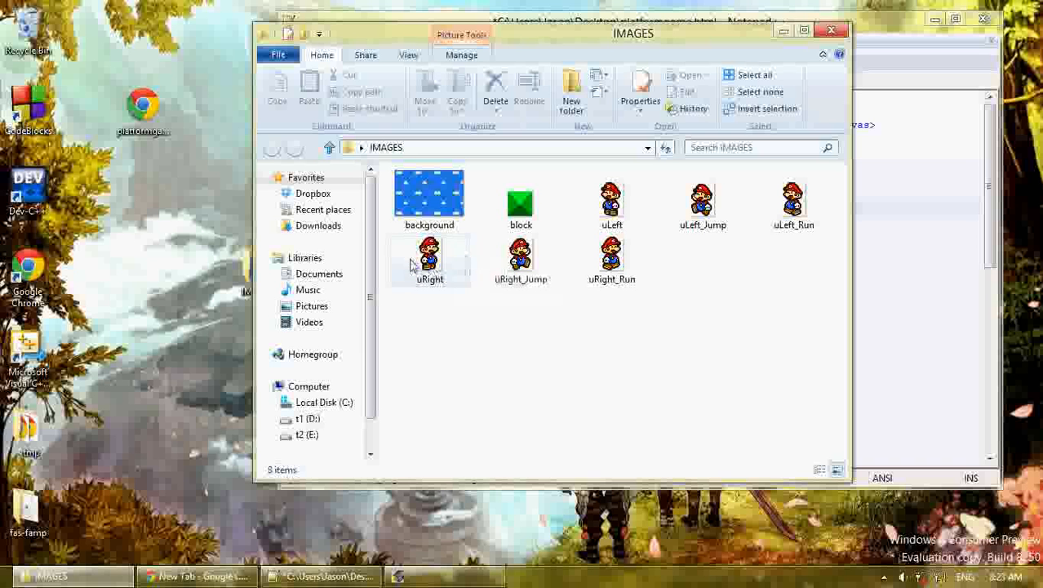
pyautogui.click(429, 257)
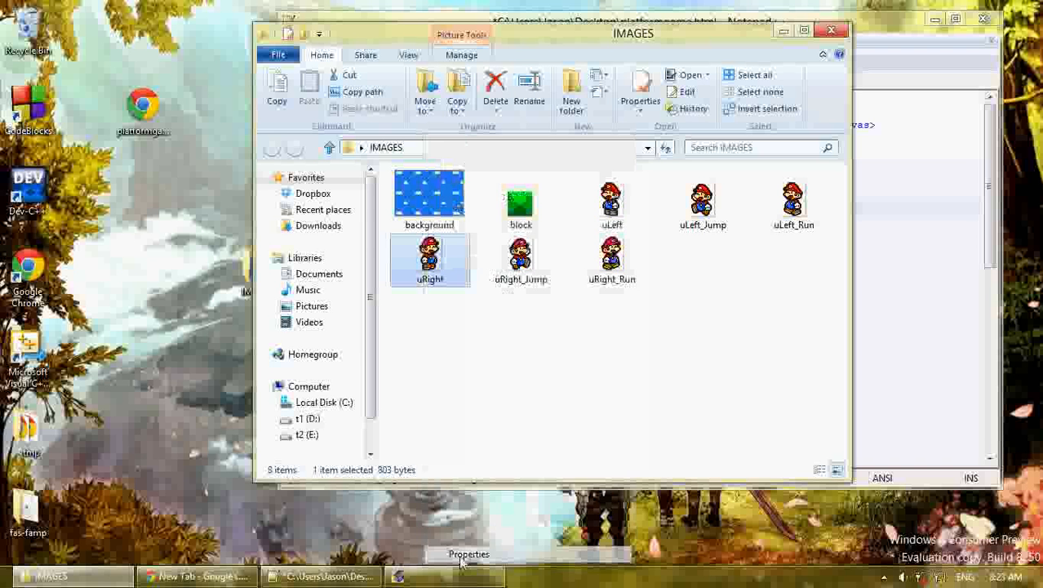
pyautogui.click(640, 89)
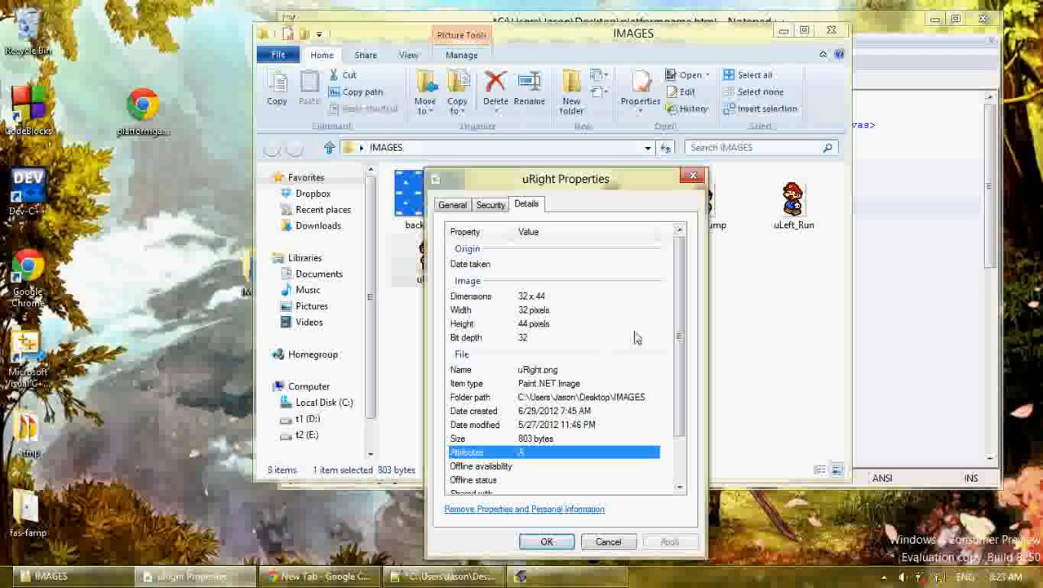
pyautogui.moveTo(624, 555)
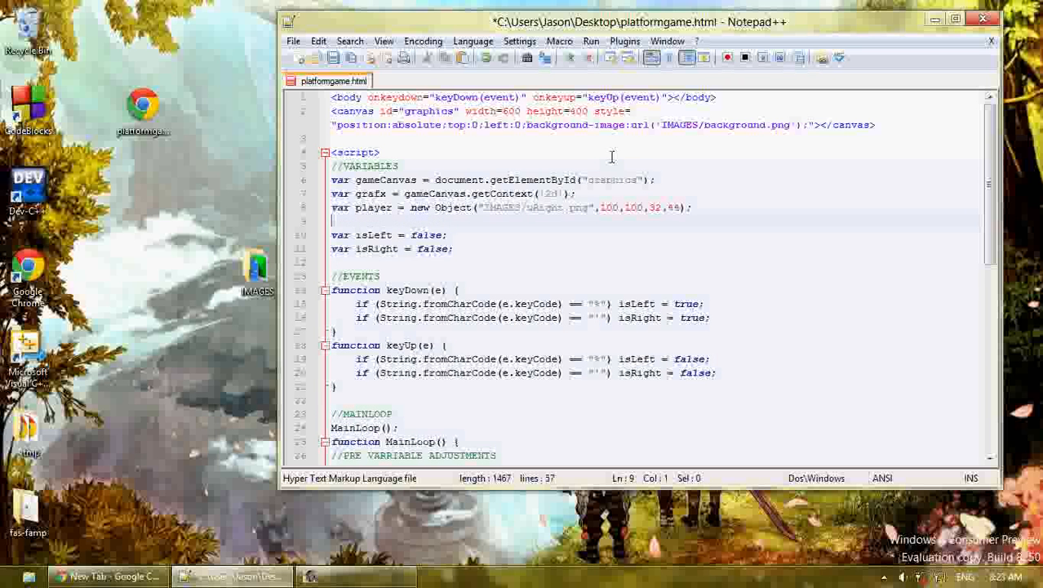
# Size the player 32,44 and add var block = new Object("IMAGES/block.png",100,500,32,32); then save
pyautogui.write('var')
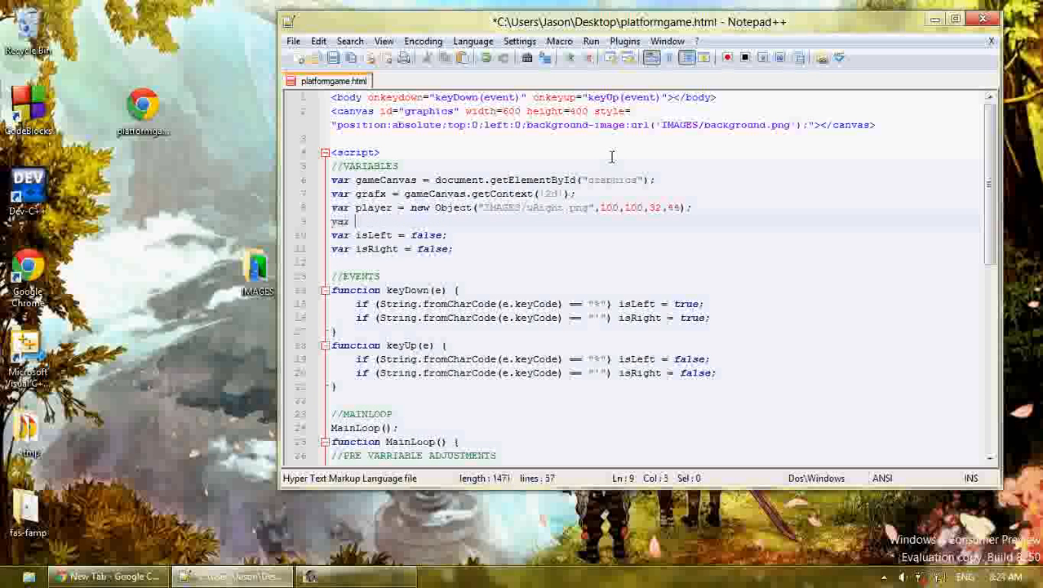
pyautogui.write('block = new')
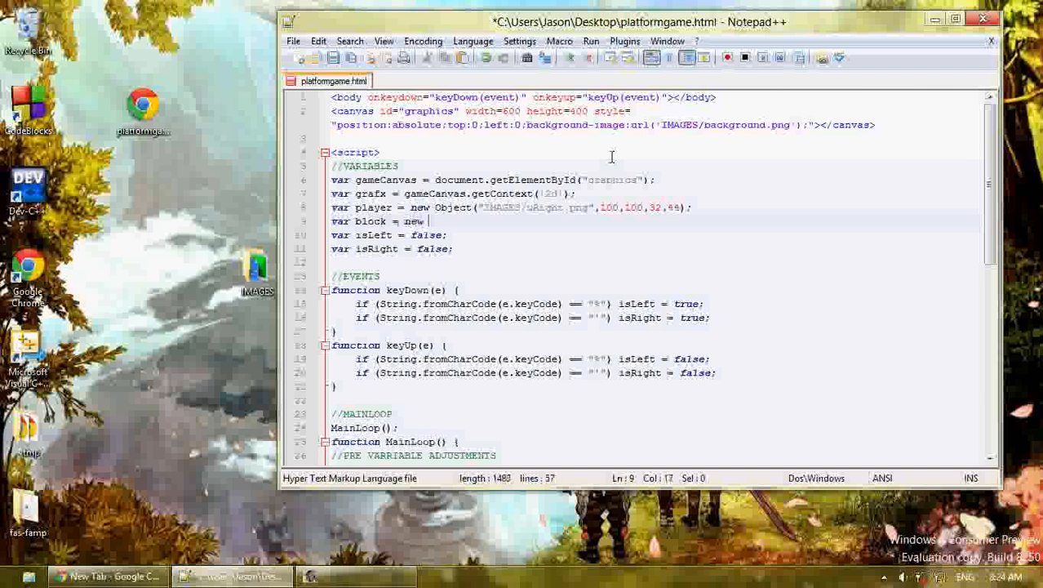
pyautogui.write('Object("IMAGES/block.png",')
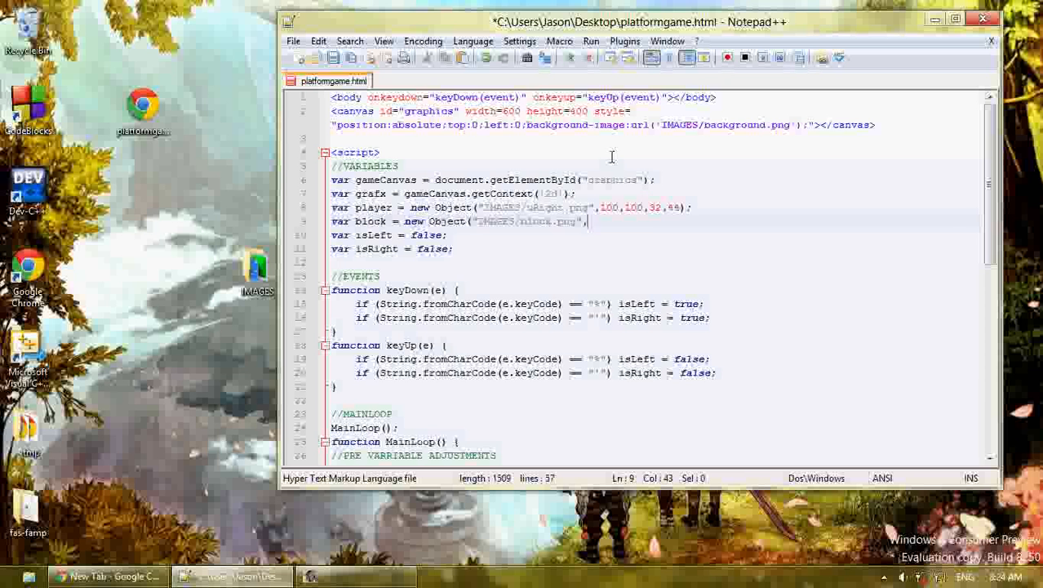
pyautogui.write('100,5')
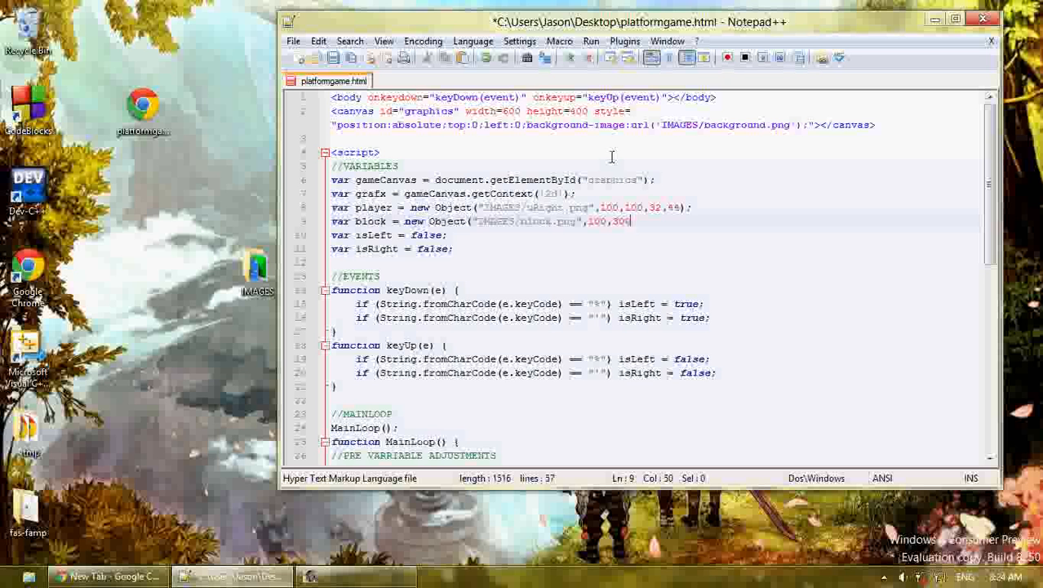
pyautogui.write(',32,32)')
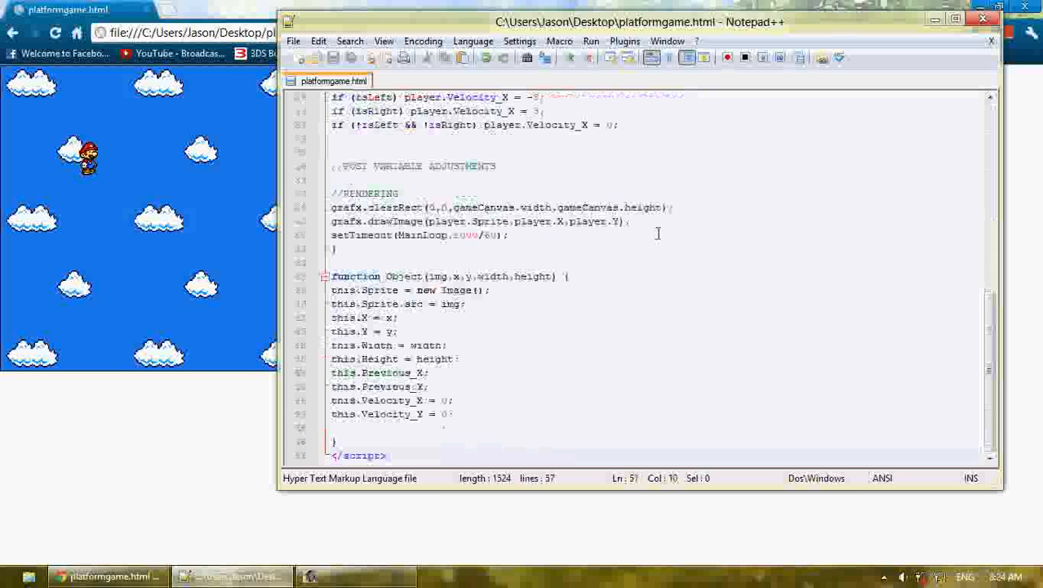
# Add grafx.drawImage(block.Sprite,block.X,block.Y); so the green block renders below Mario
pyautogui.write('grafx')
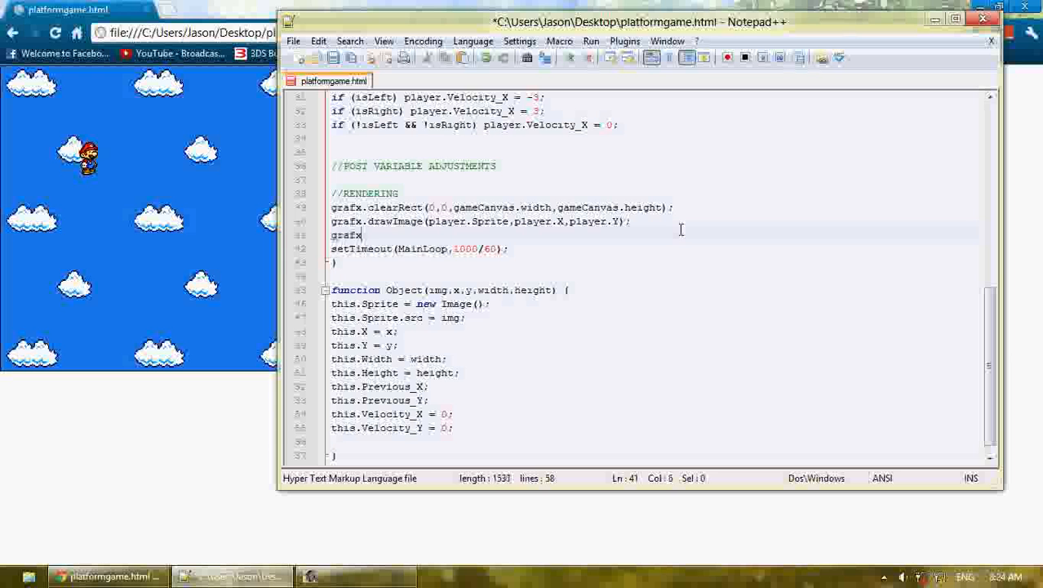
pyautogui.write('.drawImage')
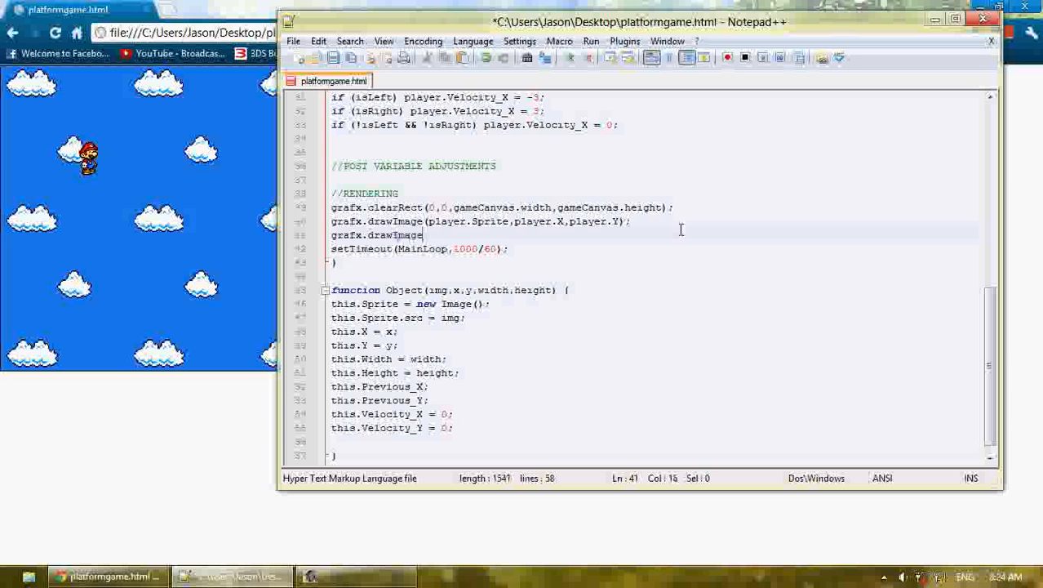
pyautogui.write('(block')
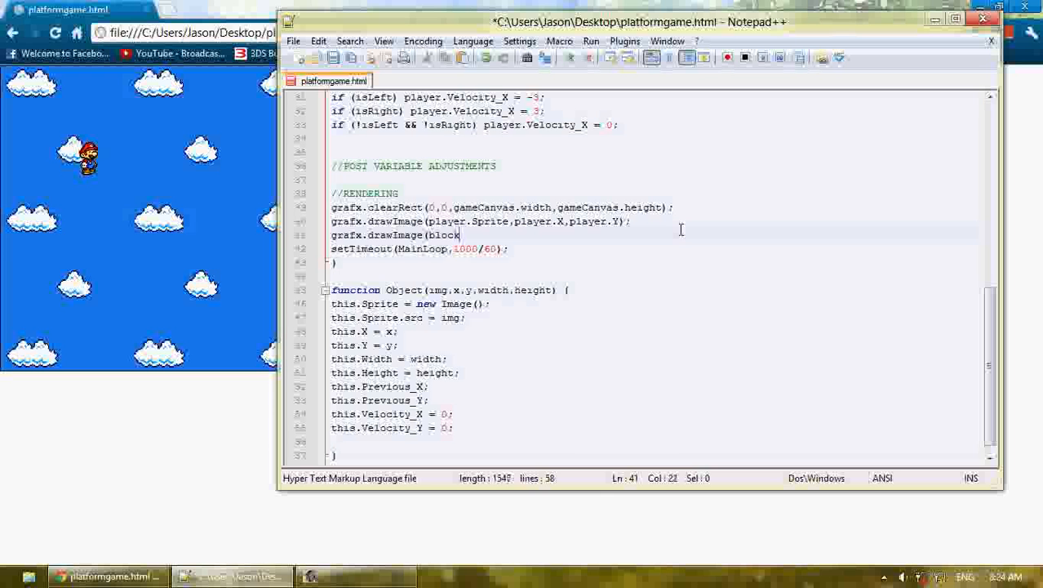
pyautogui.write('.Sprite,block')
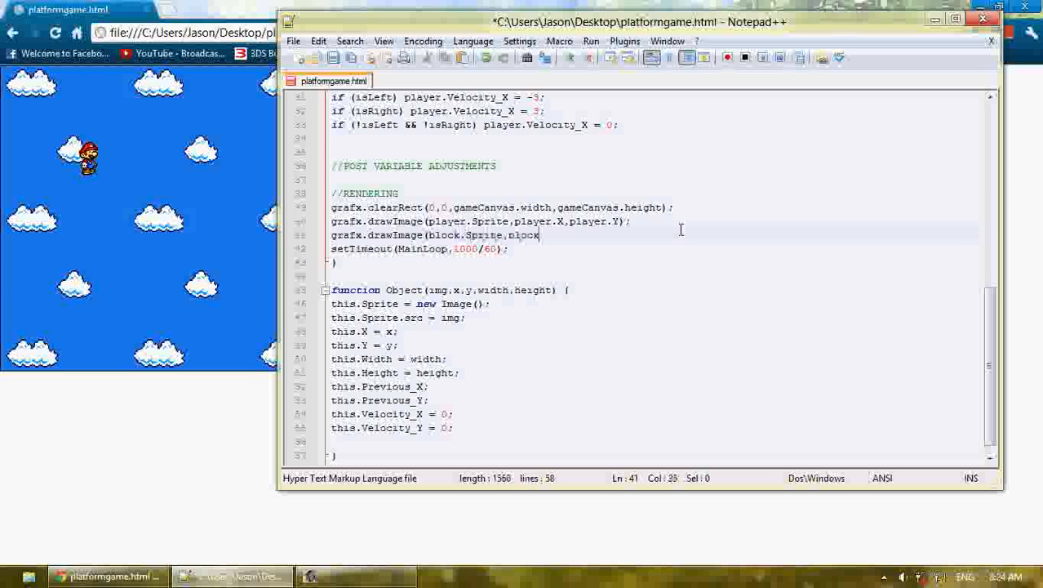
pyautogui.write('X,blo')
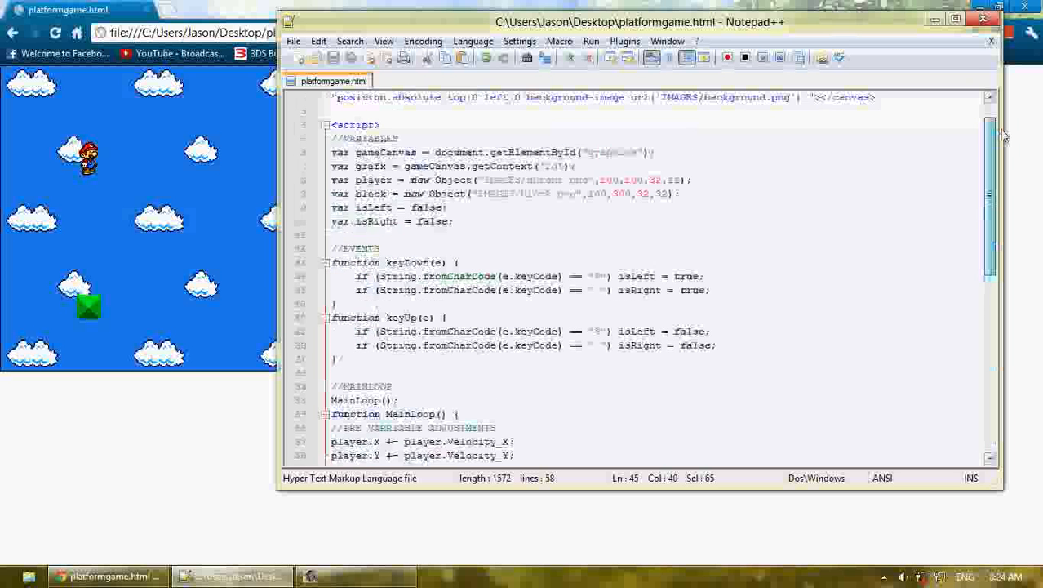
pyautogui.scroll(-3)
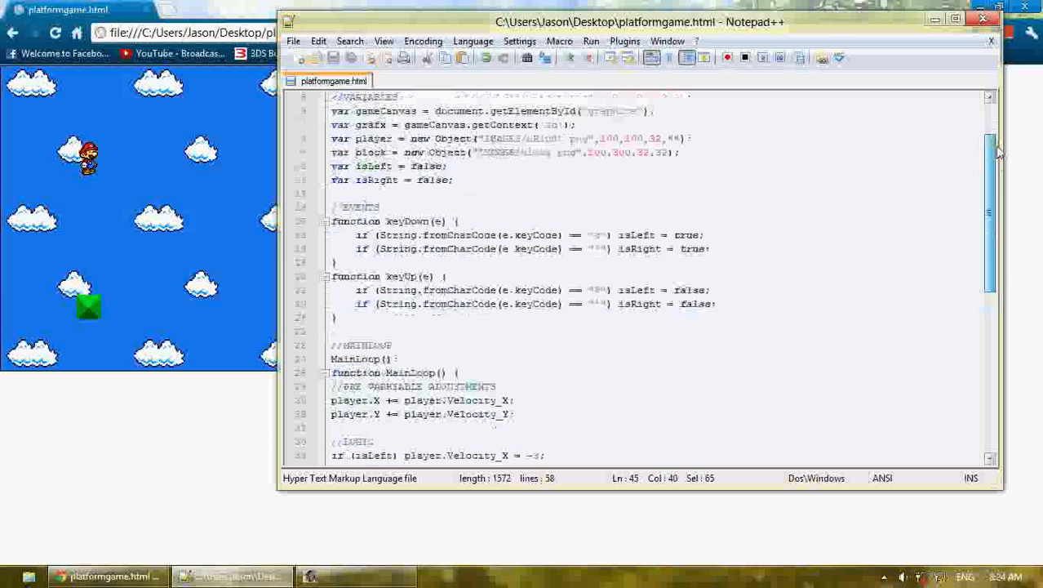
pyautogui.scroll(-3)
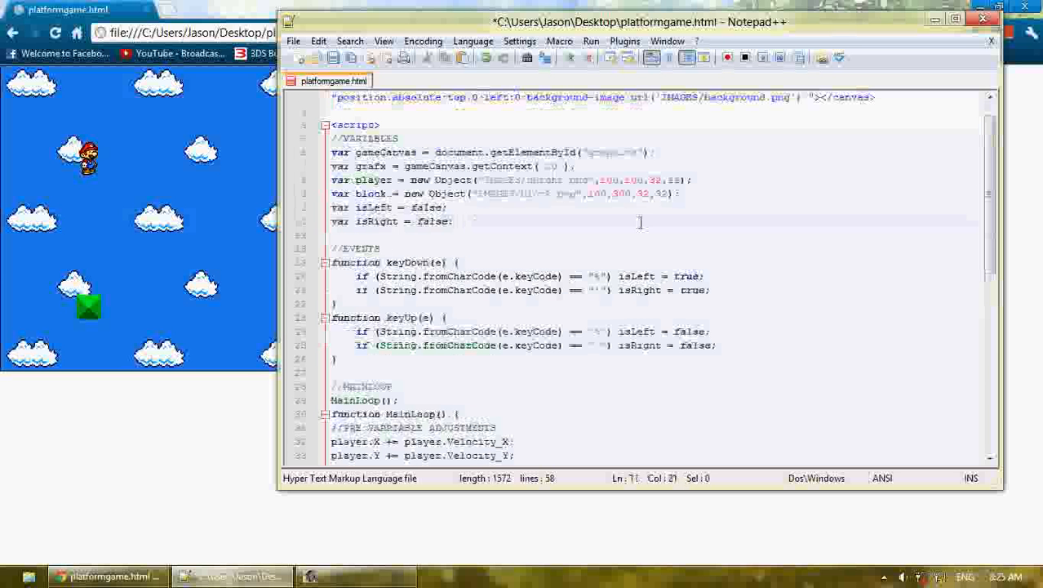
# Add player.Velocity_Y = 3; after the variable declarations
pyautogui.write('player.Veloc')
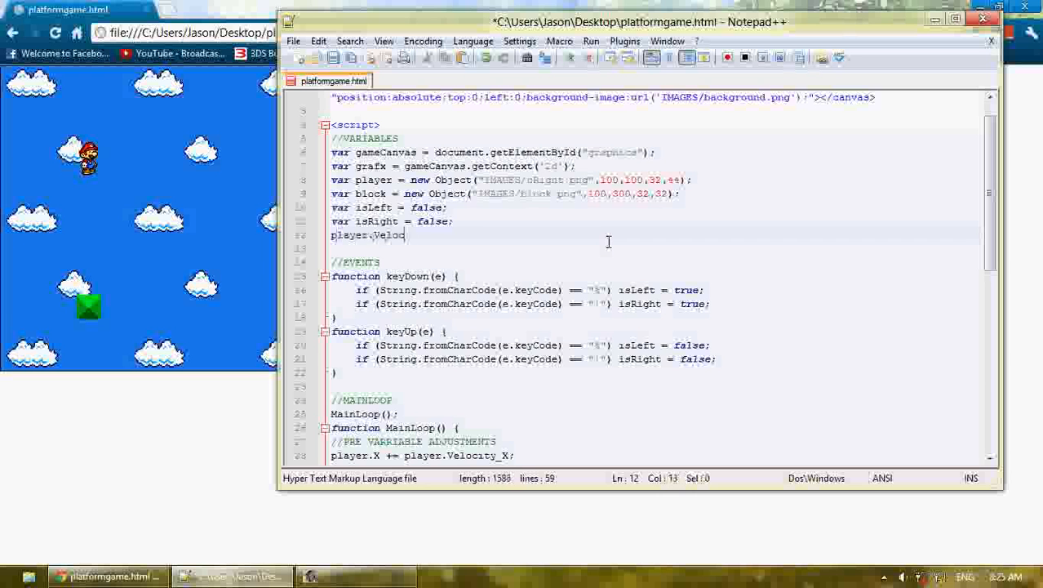
pyautogui.write('ity_Y = 3;')
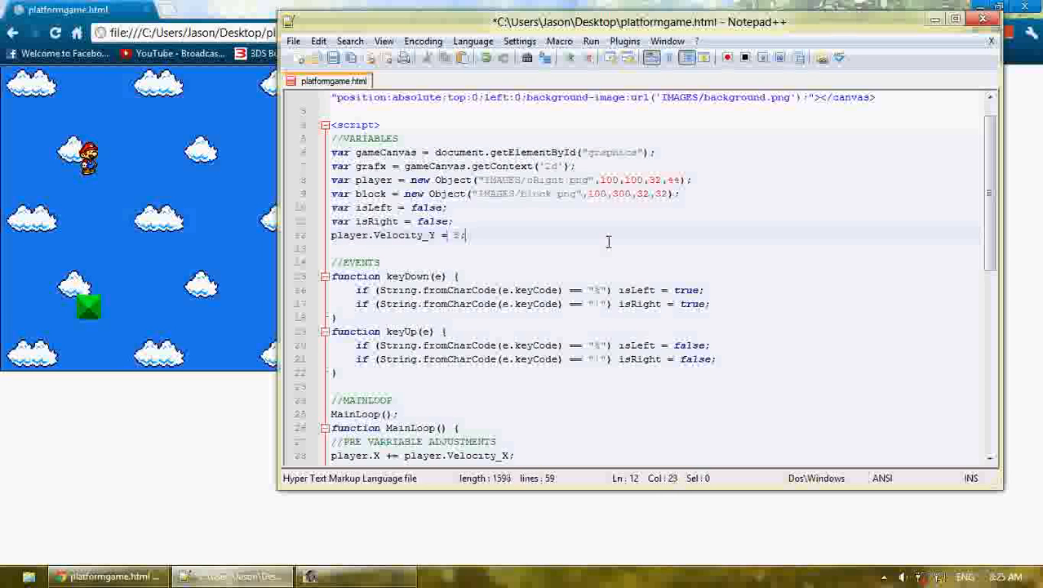
pyautogui.write('3')
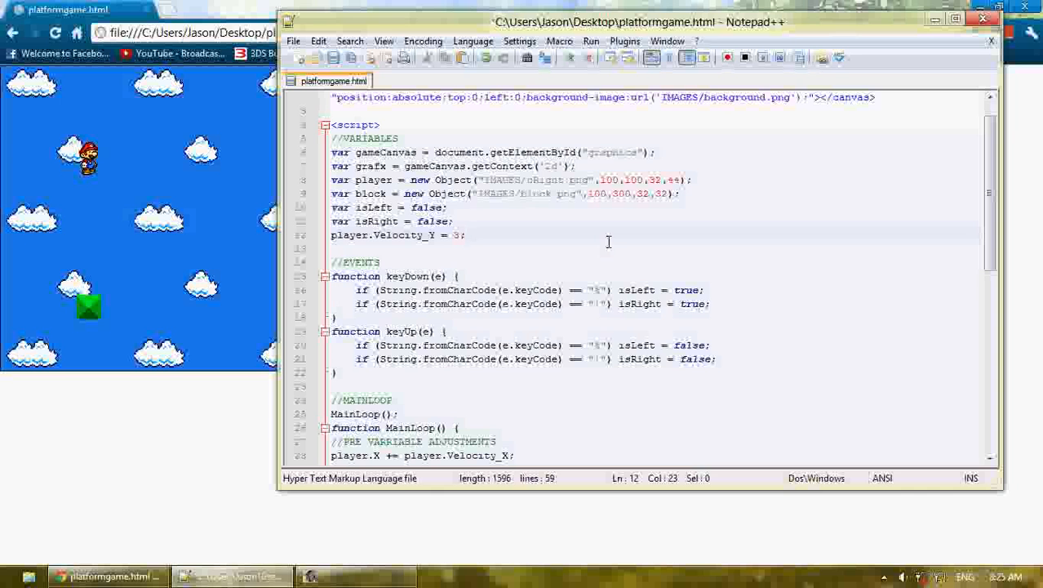
pyautogui.click(106, 576)
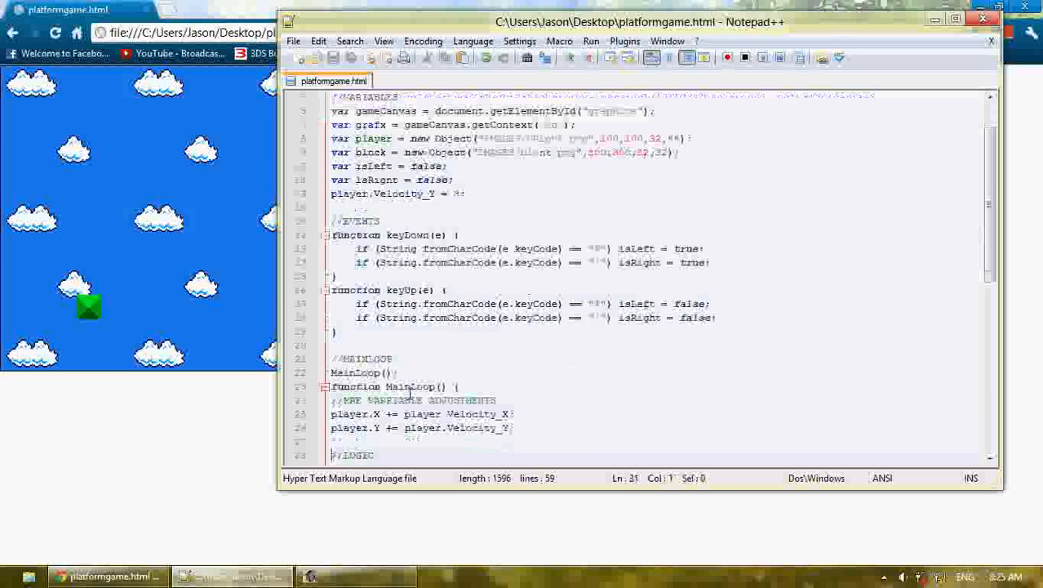
# Declare this.isColliding = function(obj) inside the Object constructor
pyautogui.scroll(-3)
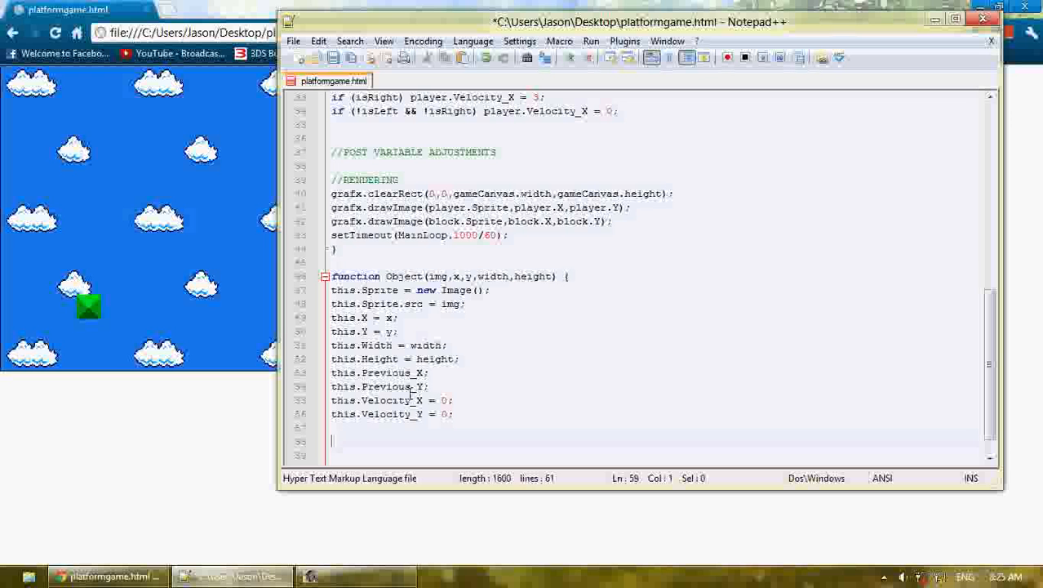
pyautogui.write('y')
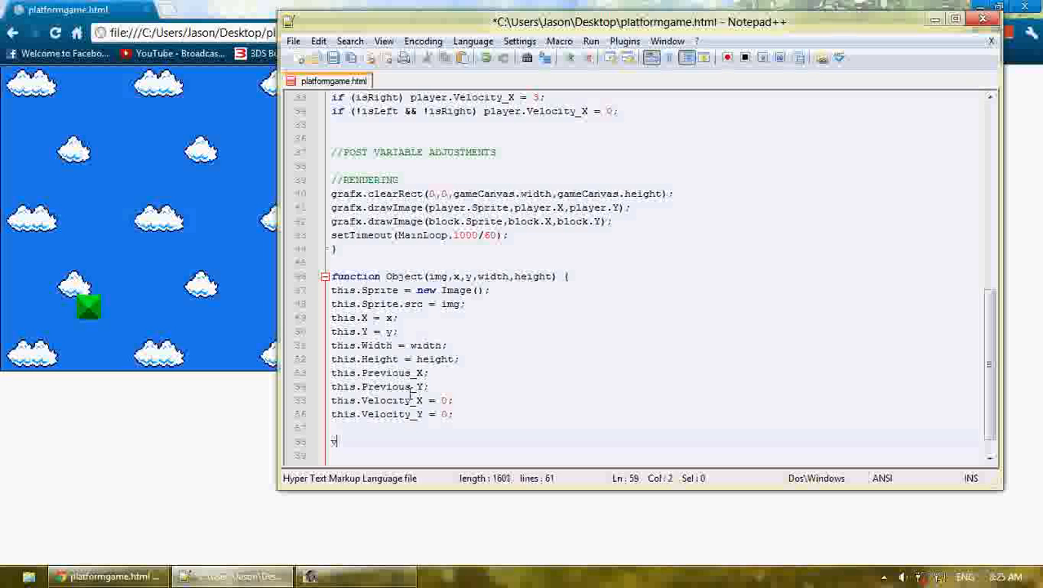
pyautogui.write('this.is')
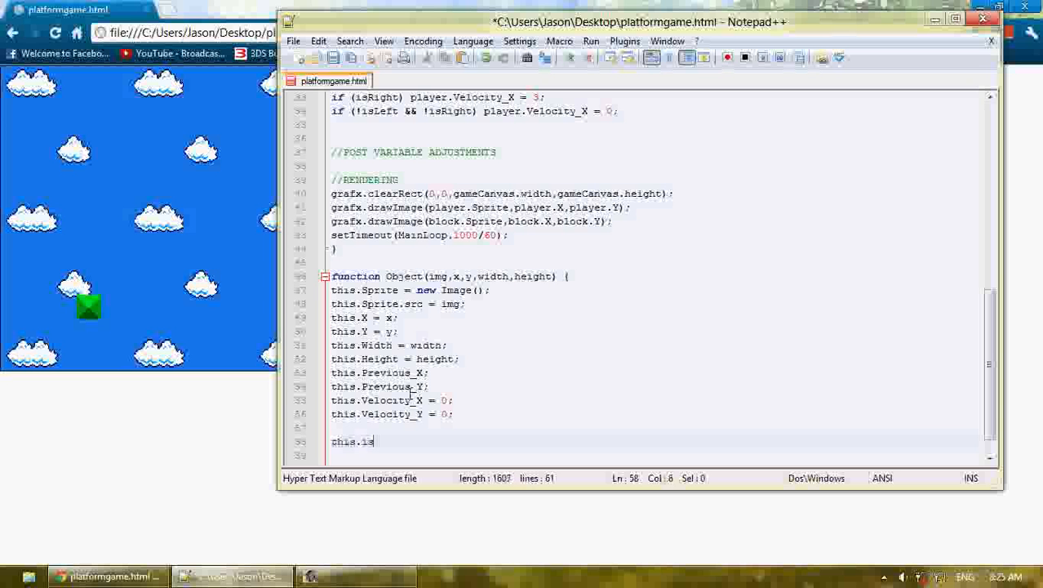
pyautogui.write('Colliding')
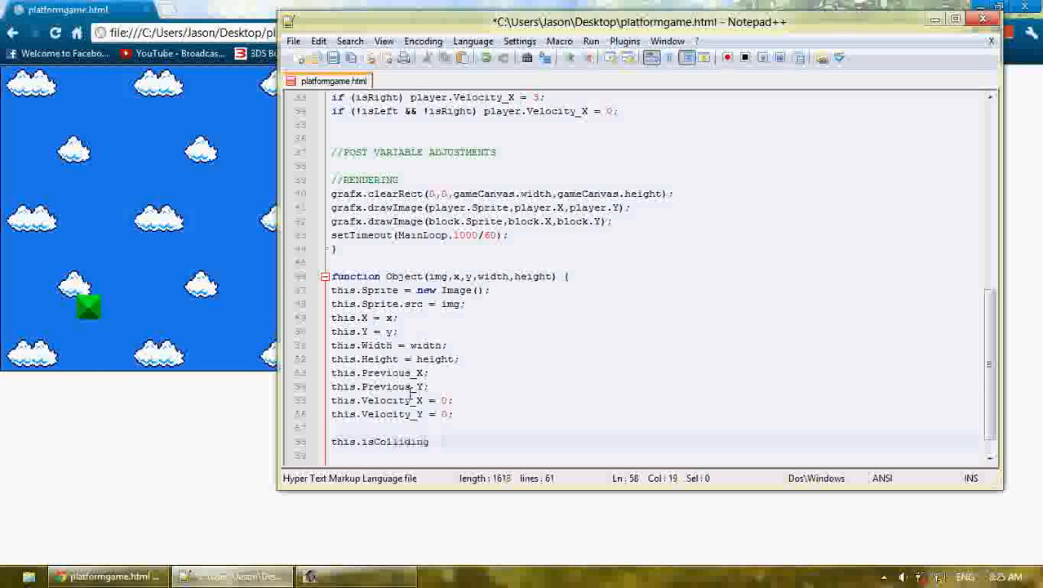
pyautogui.write('= function')
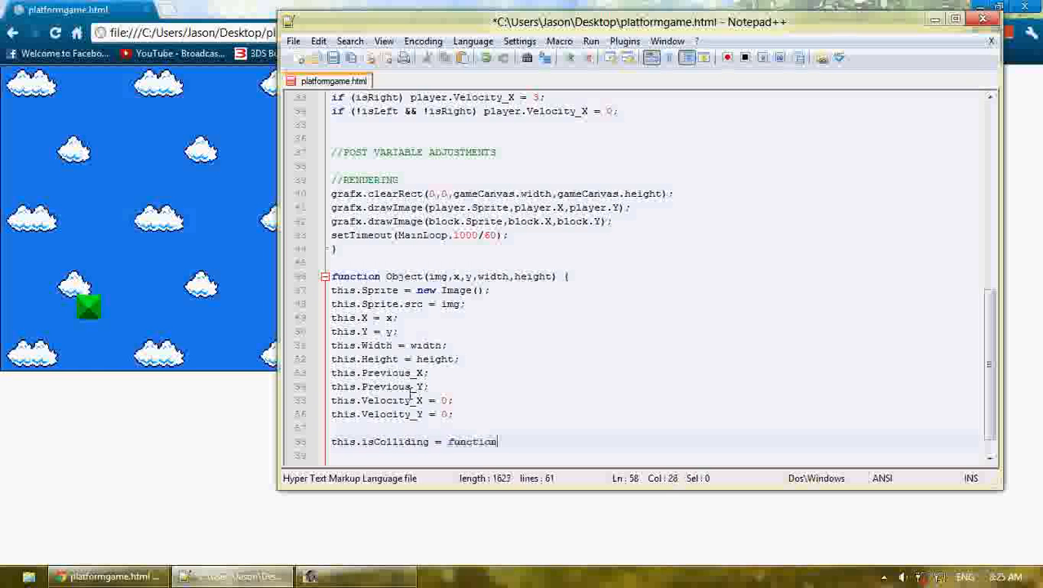
pyautogui.write('(')
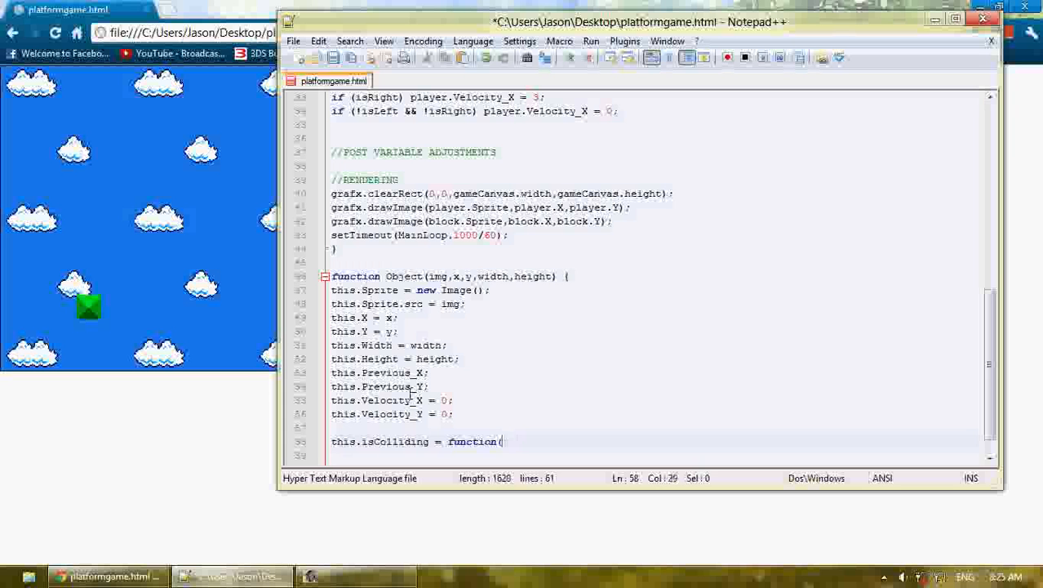
pyautogui.write('obj) {')
pyautogui.write('}')
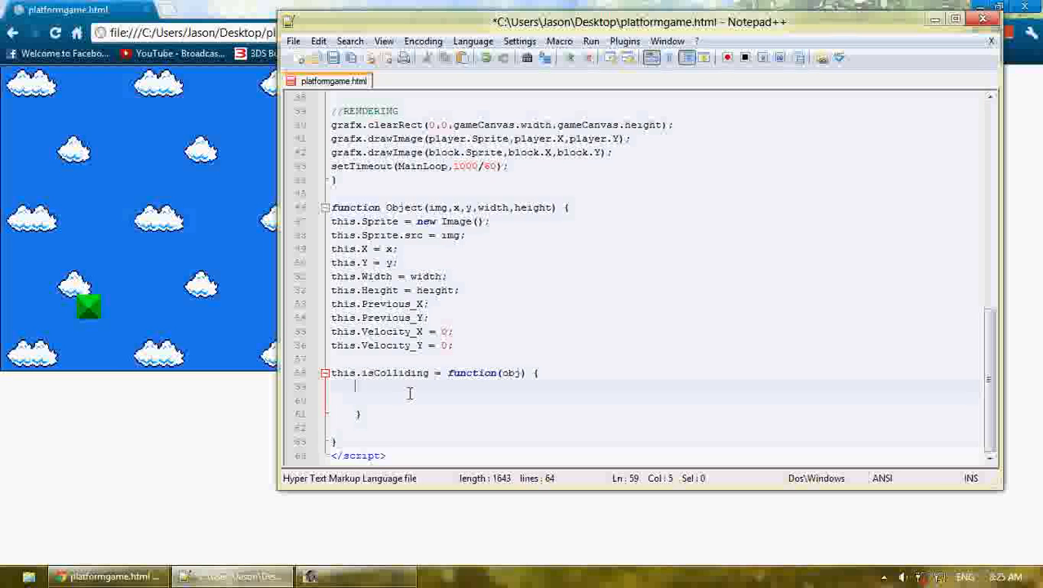
# Add if (this.X > obj.X + obj.Width) return false; as the first edge check
pyautogui.press('enter')
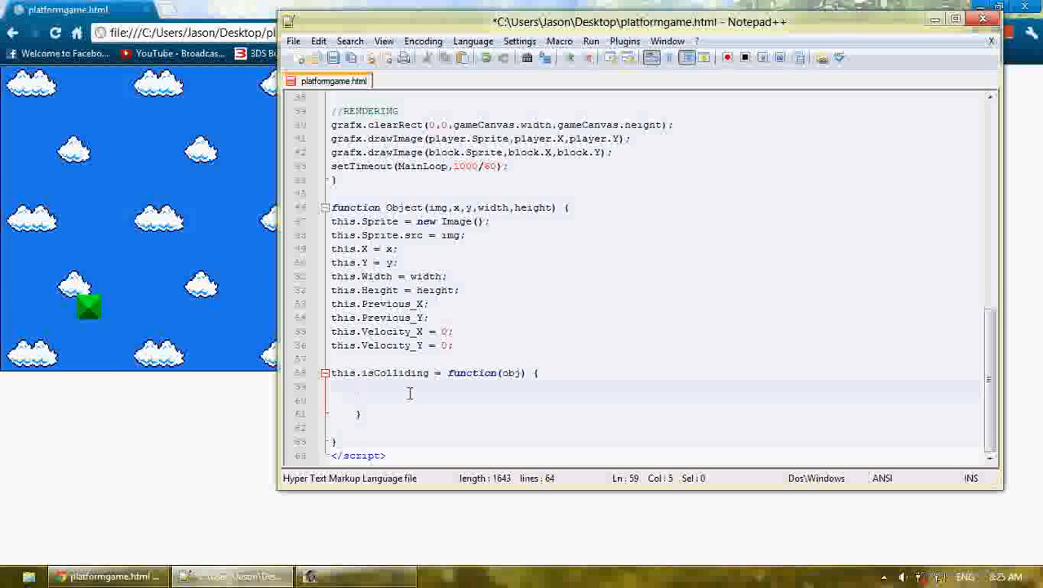
pyautogui.write('if')
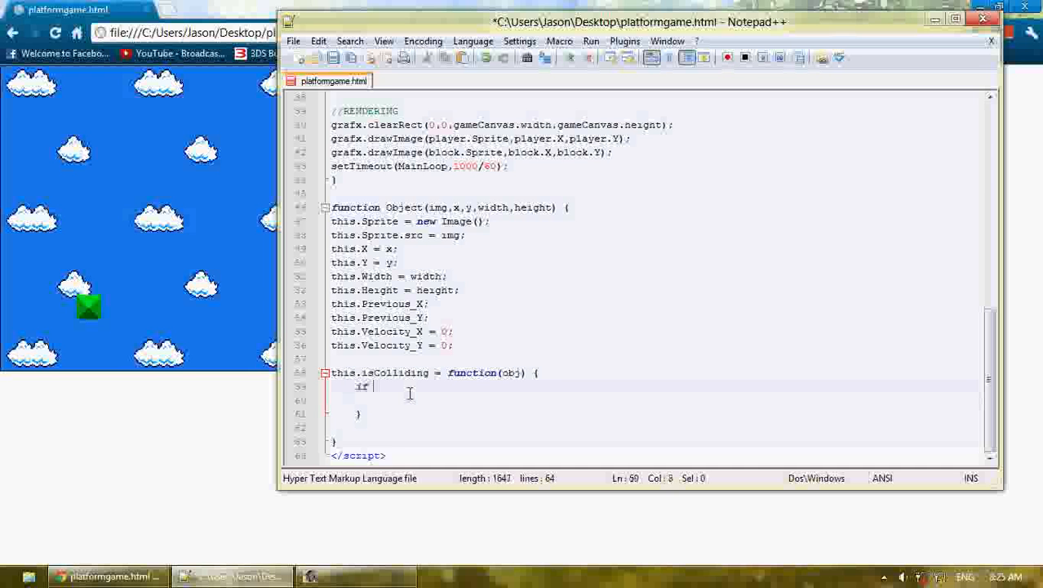
pyautogui.write('(')
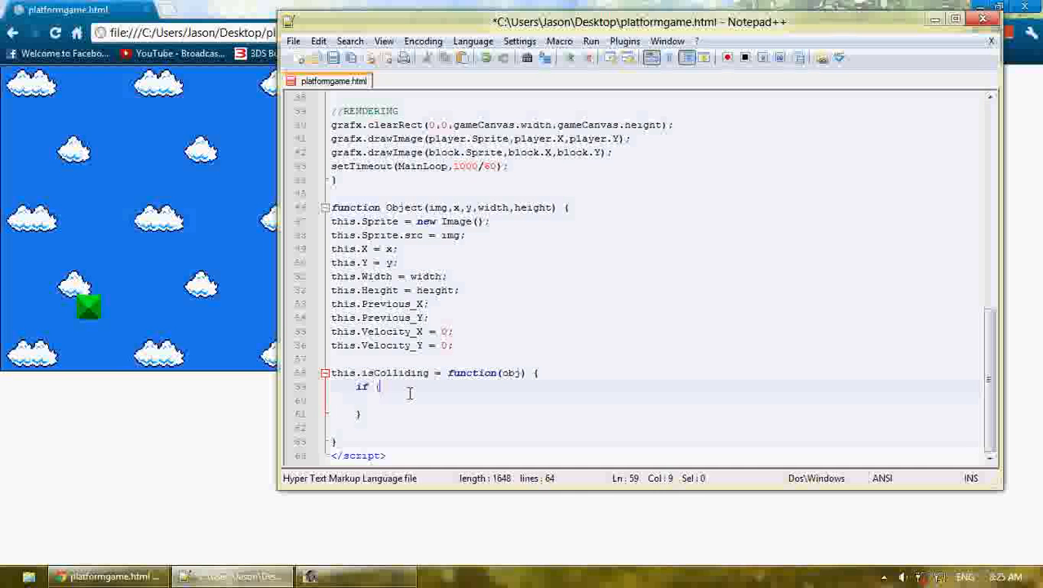
pyautogui.write('this.X >')
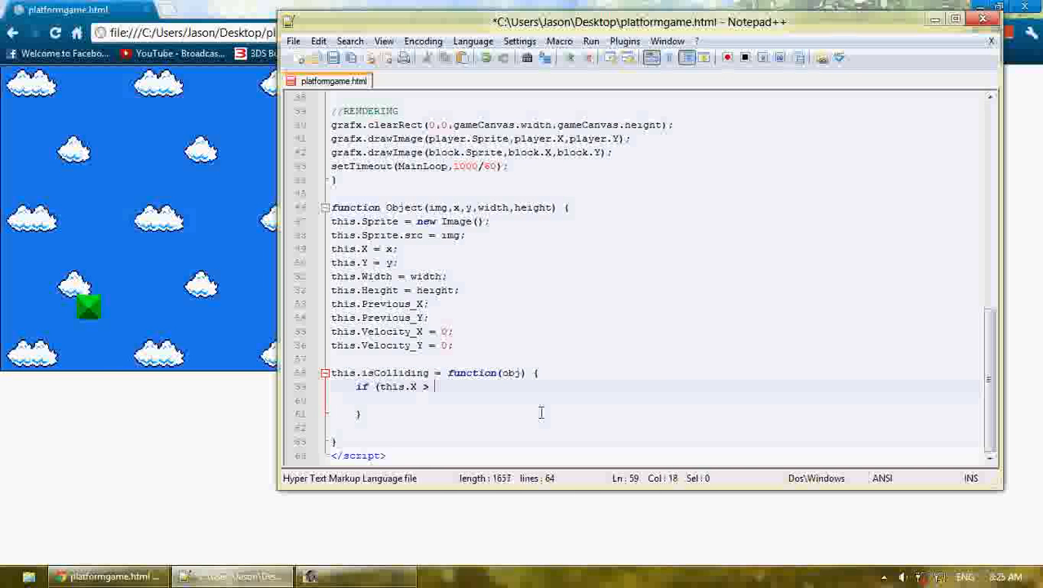
pyautogui.write('obj.X')
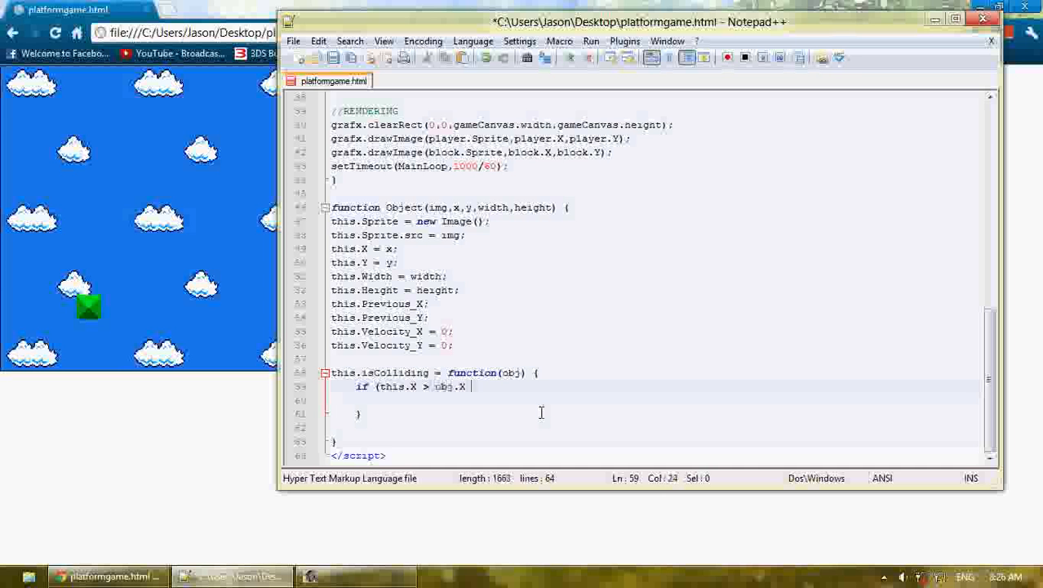
pyautogui.write('+ obj.Width) return false;')
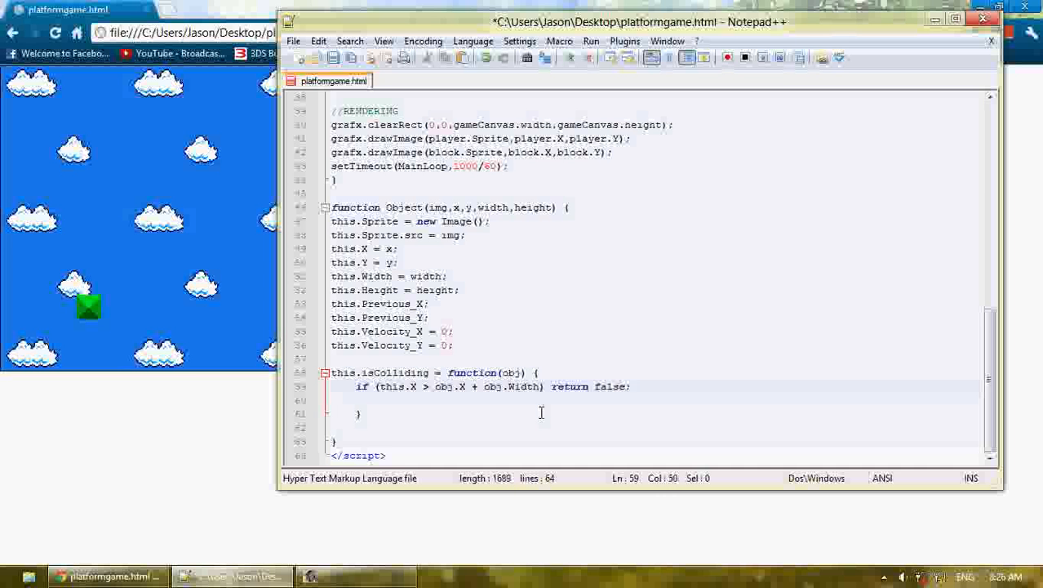
pyautogui.click(418, 400)
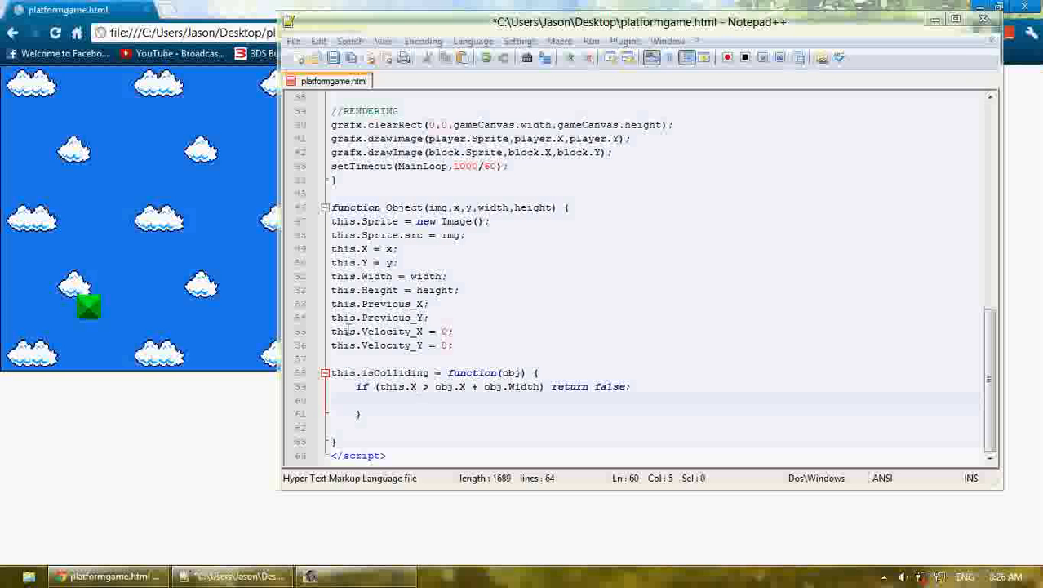
pyautogui.click(477, 576)
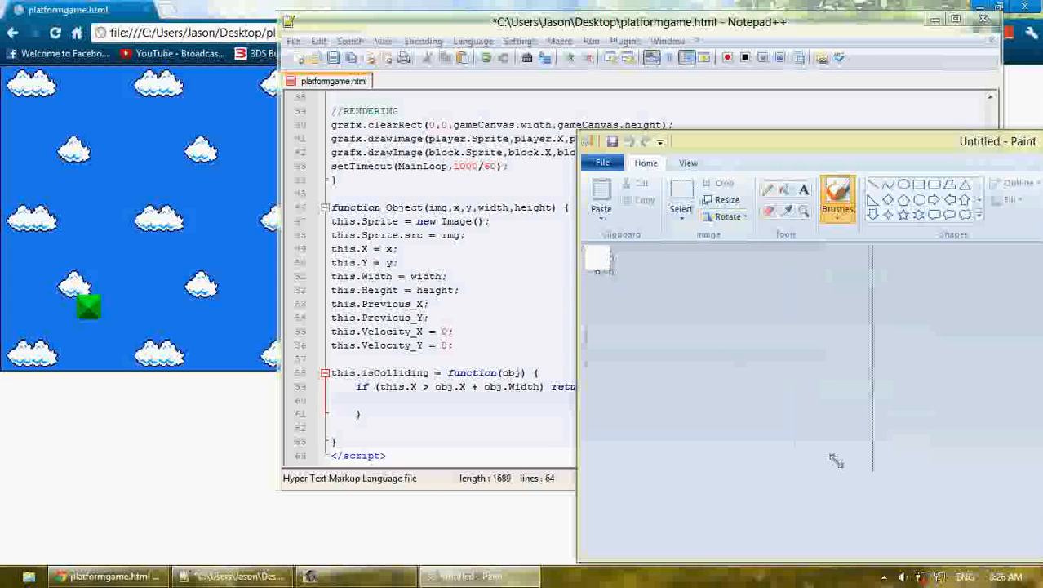
# Sketch a box in Paint with its edges labelled X1, X2, Y1 and Y2
pyautogui.moveTo(630, 300); pyautogui.dragTo(630, 378)
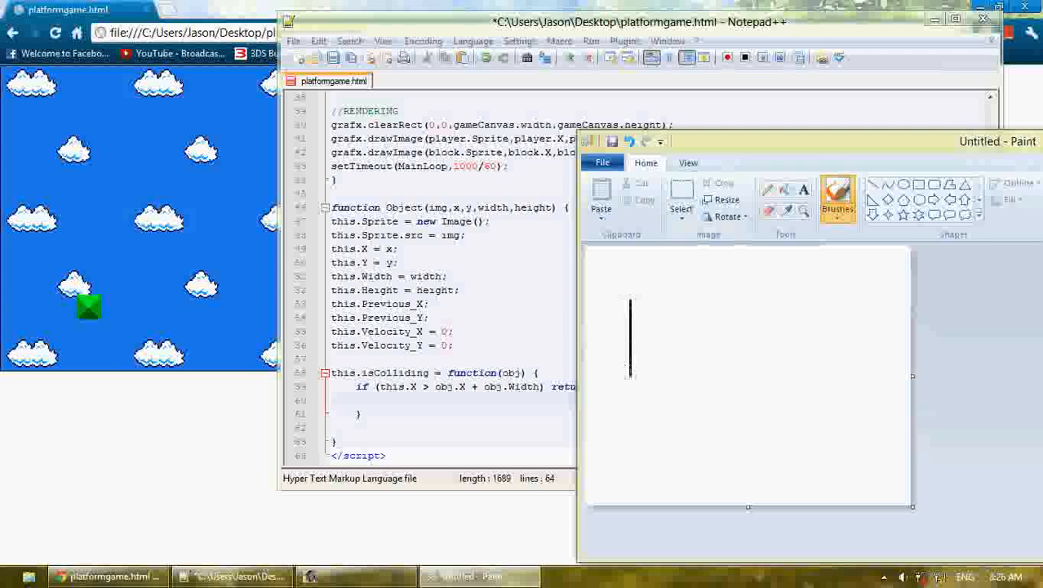
pyautogui.moveTo(687, 302); pyautogui.dragTo(687, 382)
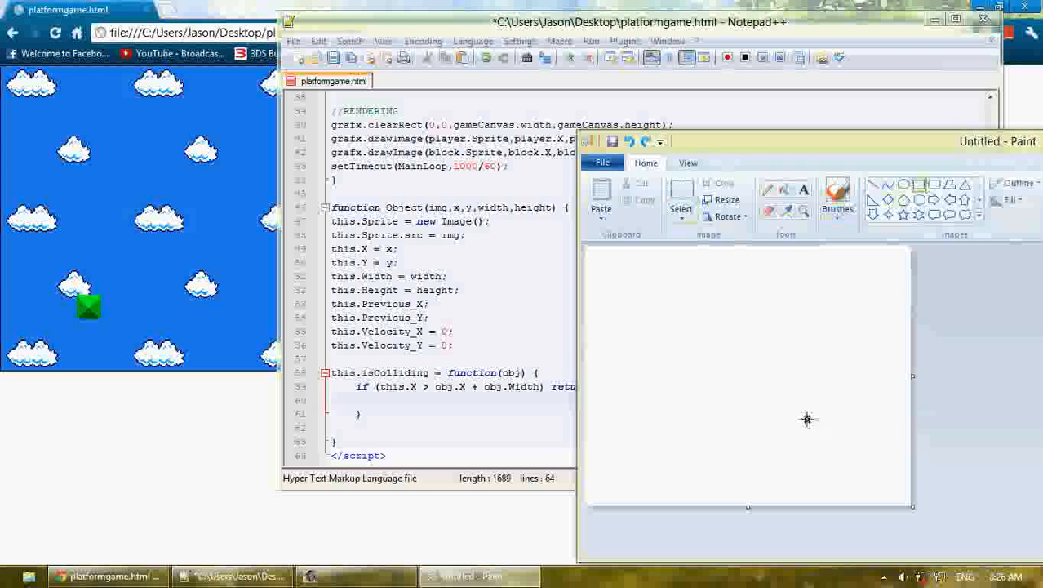
pyautogui.moveTo(677, 317); pyautogui.dragTo(810, 422)
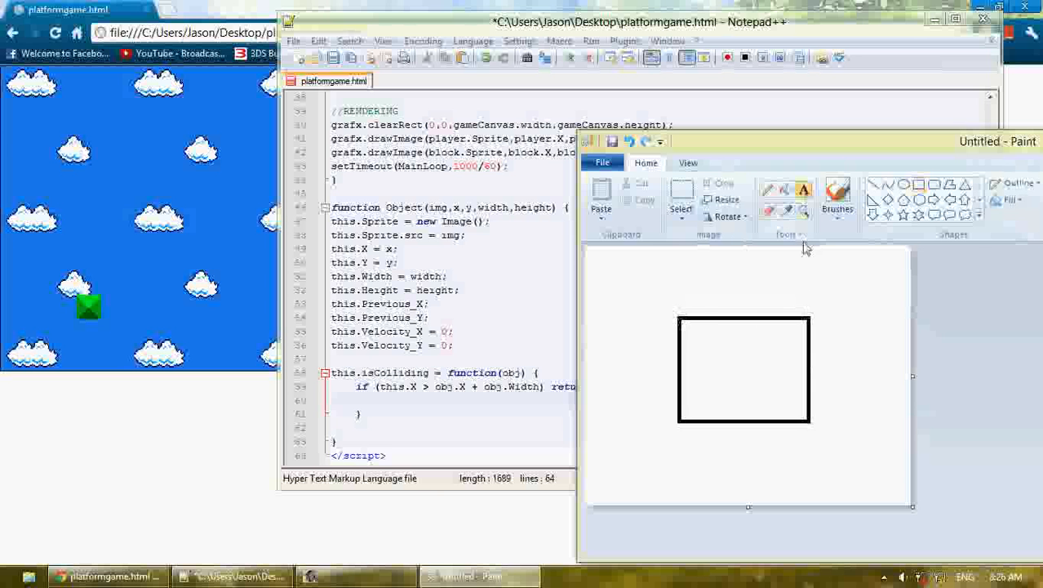
pyautogui.click(804, 189)
pyautogui.write('X2')
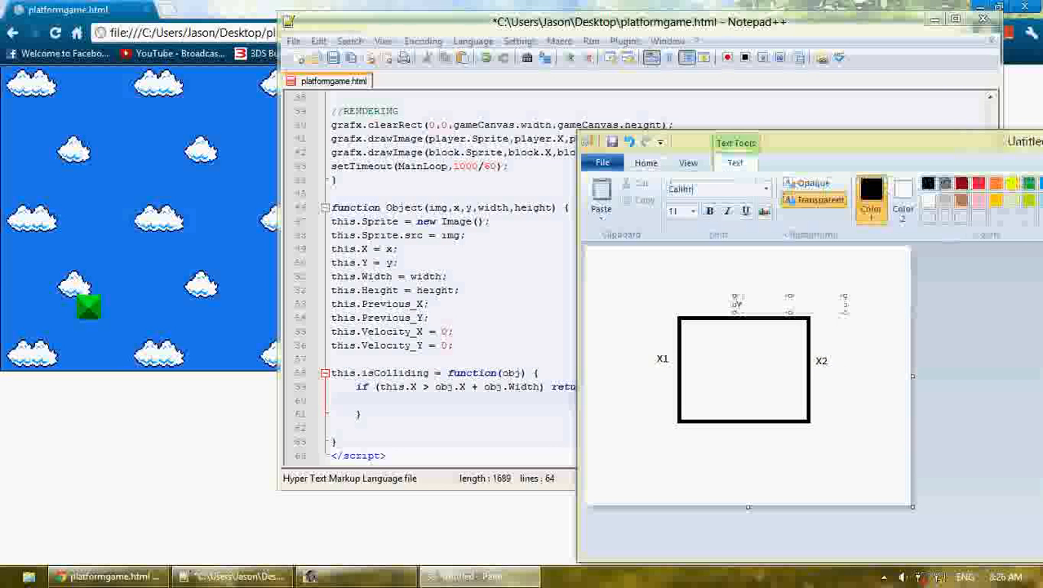
pyautogui.click(646, 163)
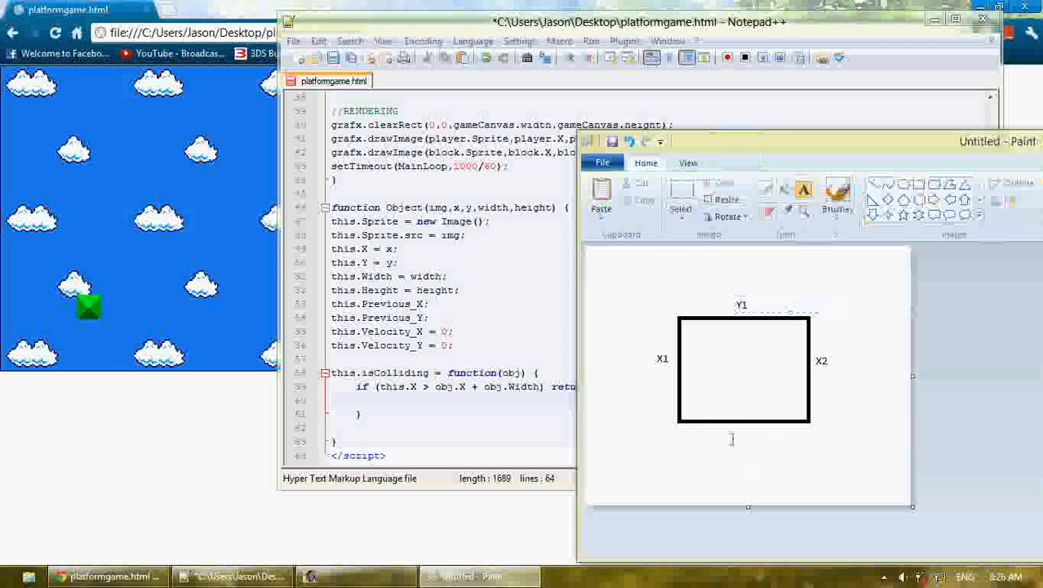
pyautogui.click(743, 440)
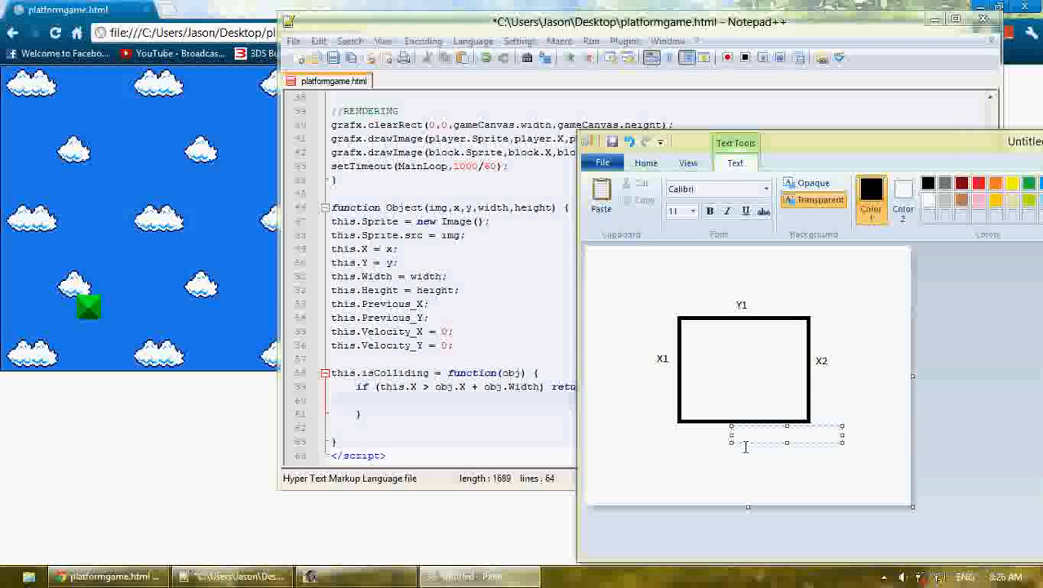
pyautogui.write('Y2')
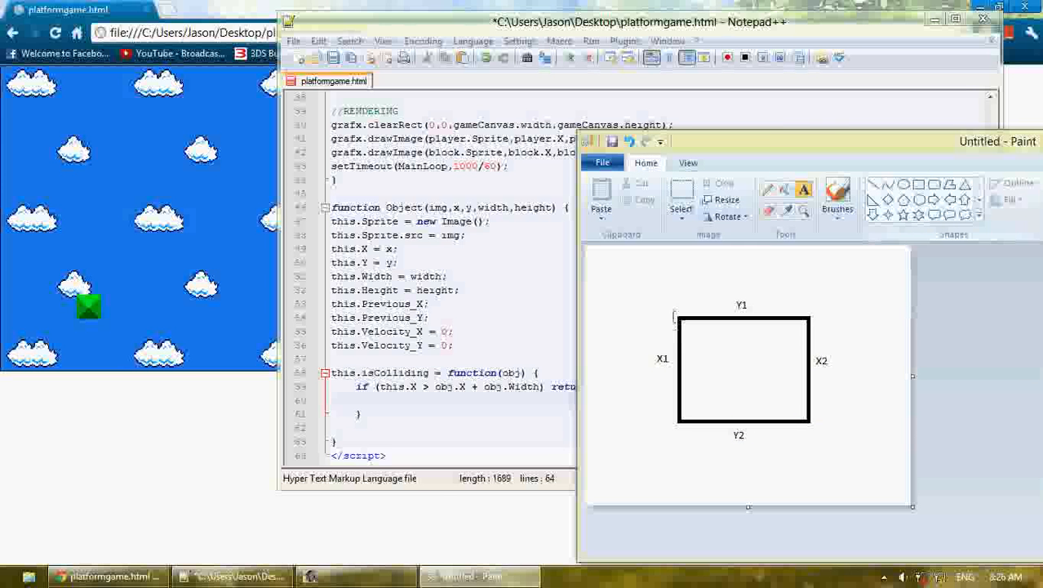
# Select the labelled box diagram and move it up and left on the canvas
pyautogui.click(681, 196)
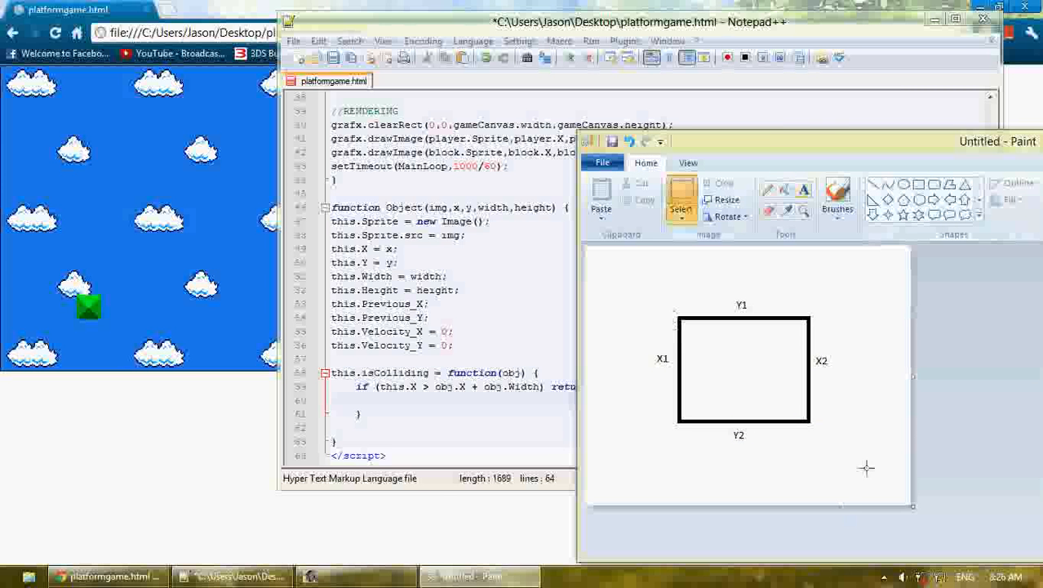
pyautogui.moveTo(745, 369); pyautogui.dragTo(701, 323)
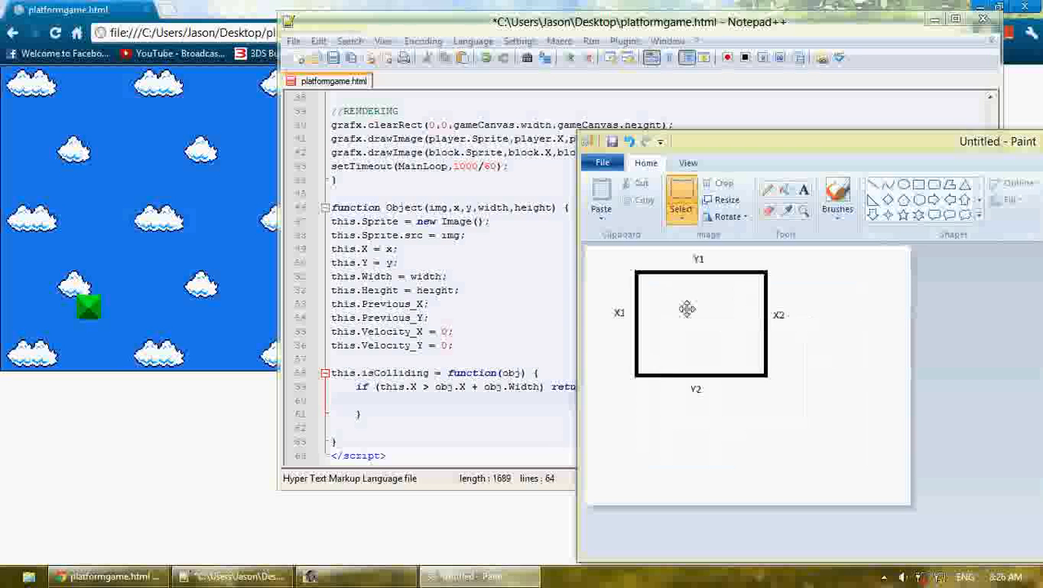
pyautogui.moveTo(700, 323); pyautogui.dragTo(688, 328)
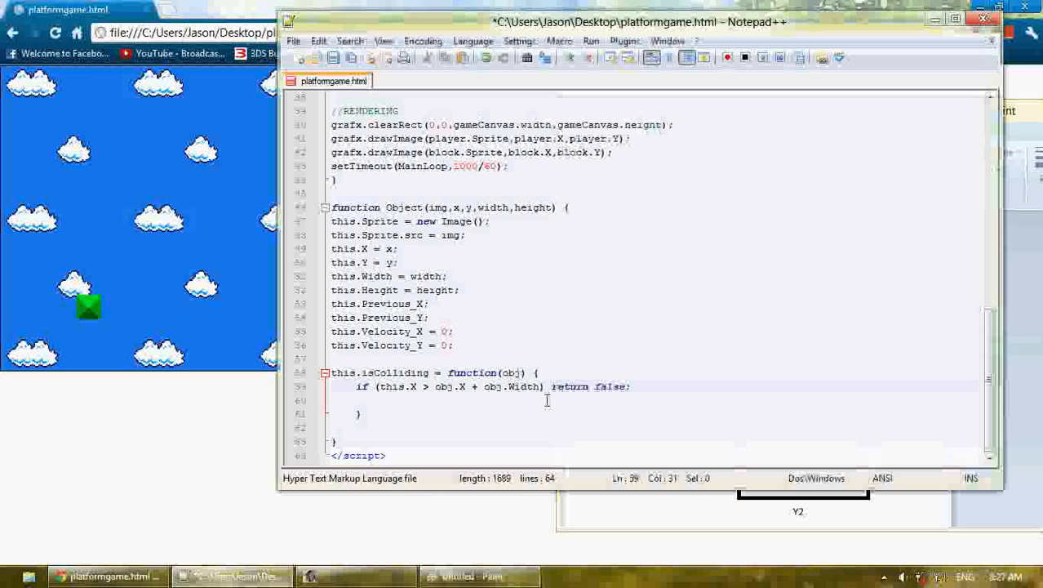
# Add the this.X + this.Width < obj.X and this.Y > obj.Y + obj.Height return-false checks
pyautogui.write('if')
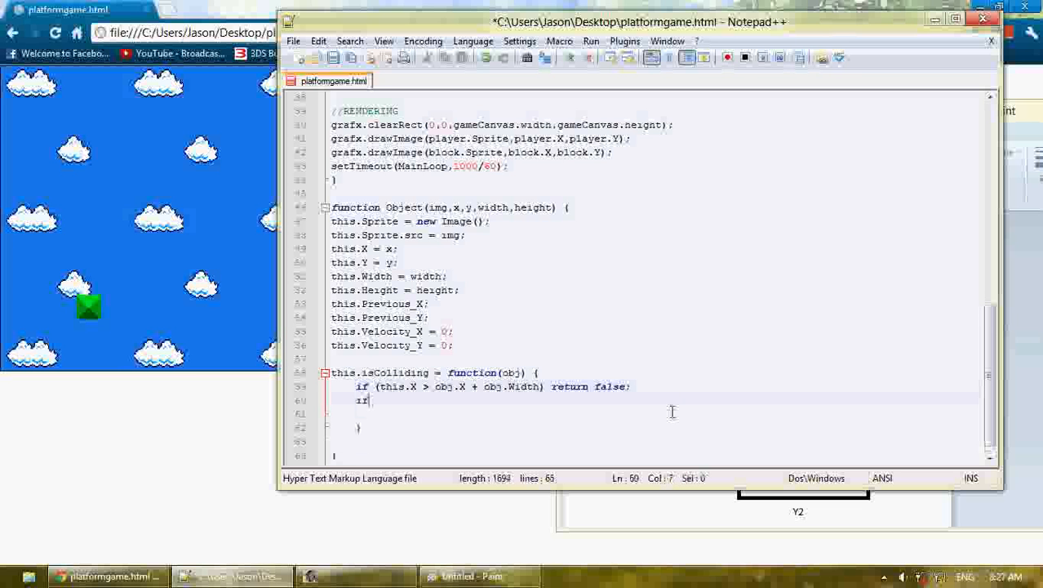
pyautogui.write('(this')
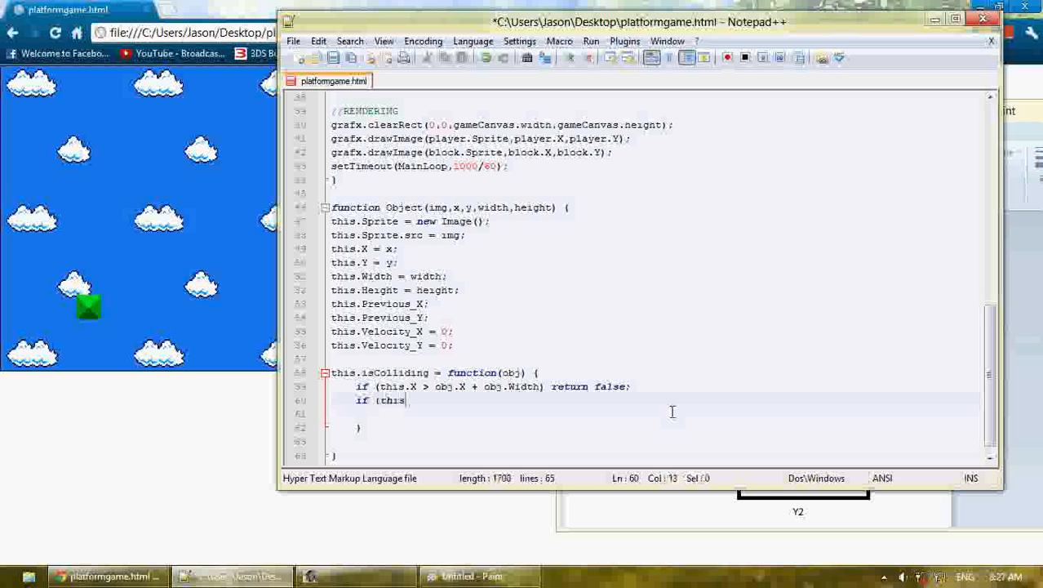
pyautogui.write('.X + this.Width')
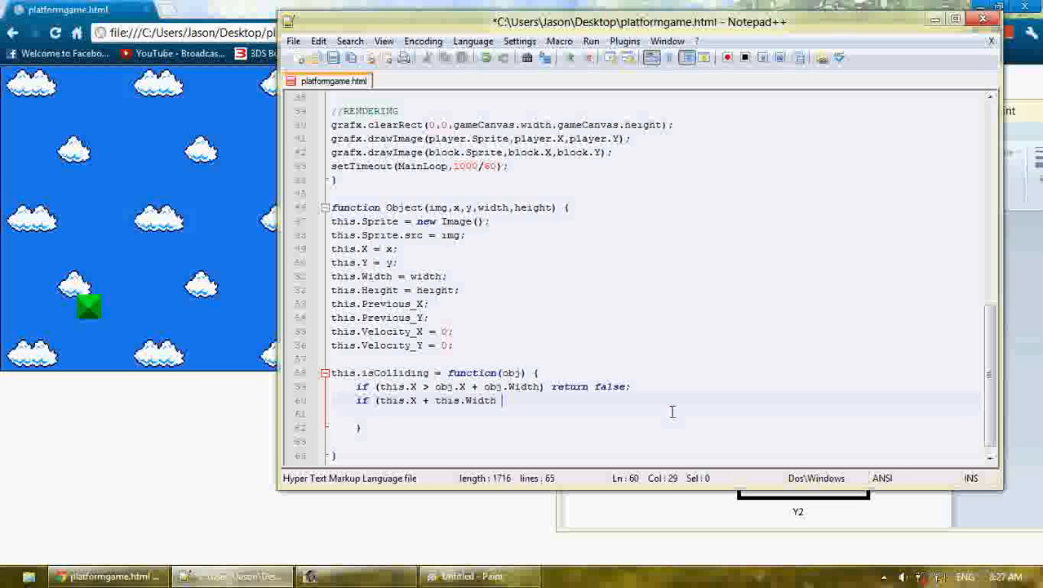
pyautogui.write('<')
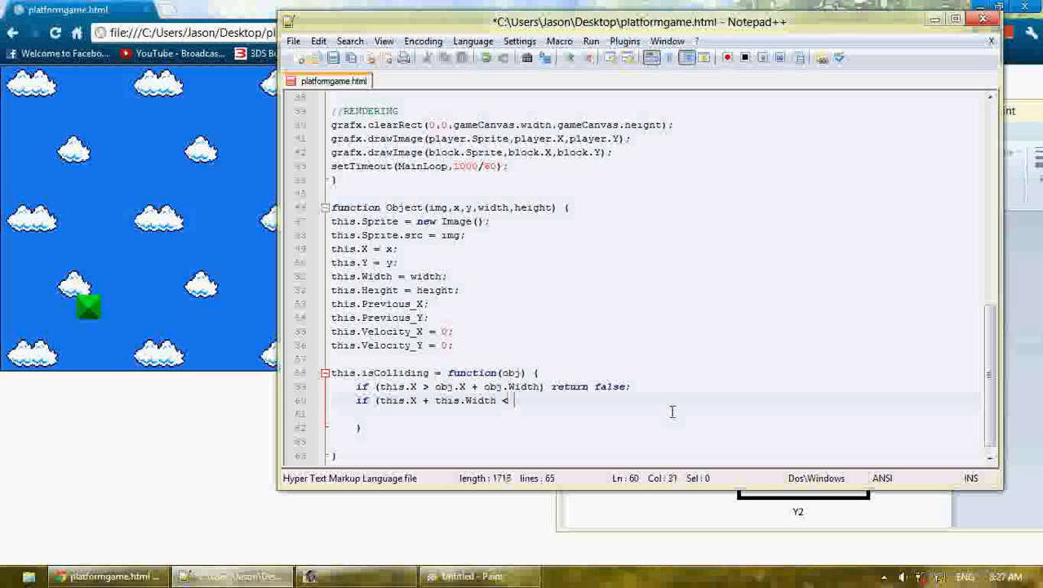
pyautogui.write('obj.X) return false;')
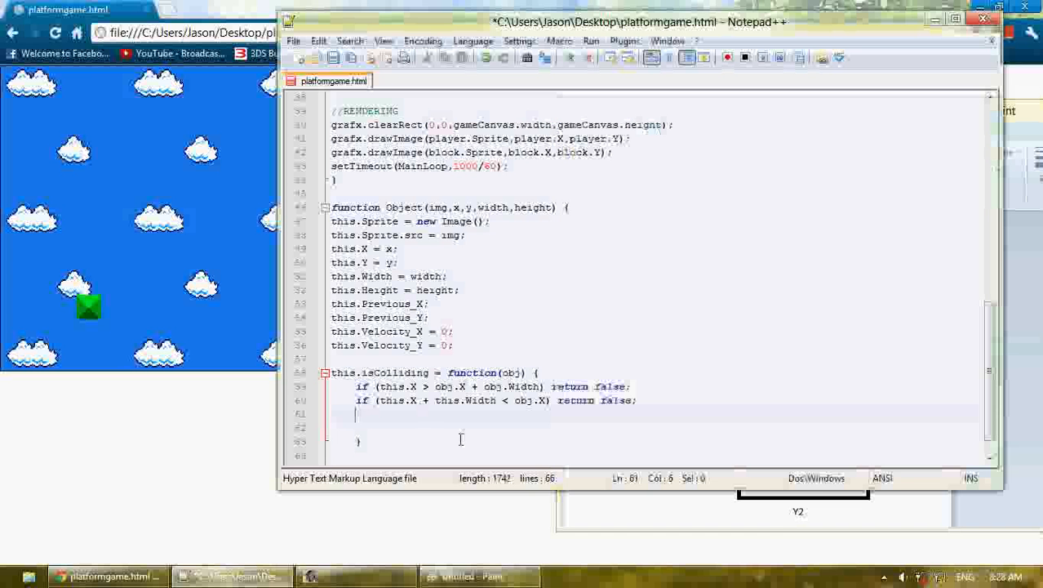
pyautogui.write('if (')
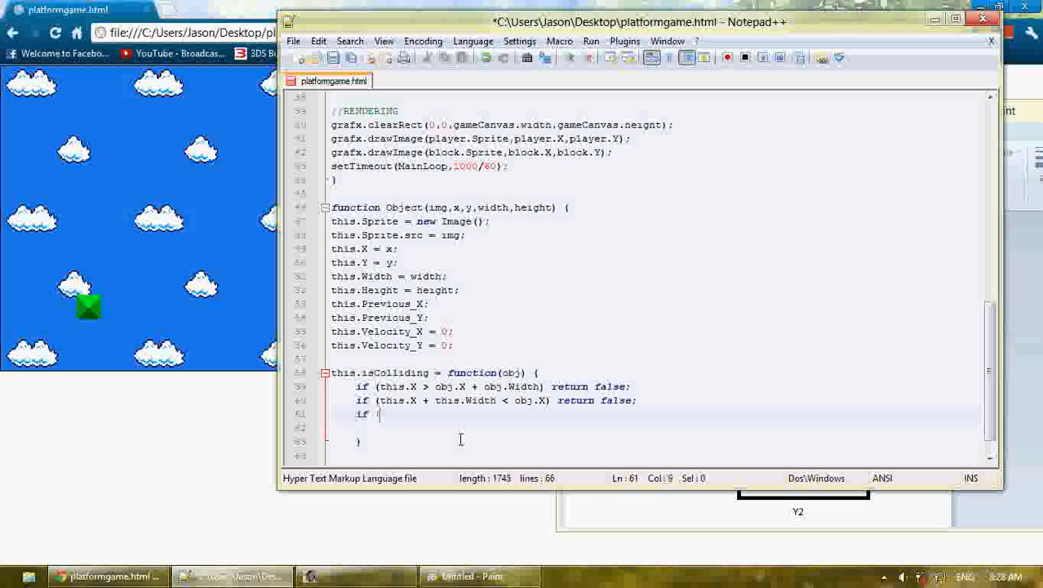
pyautogui.write('this.Y >')
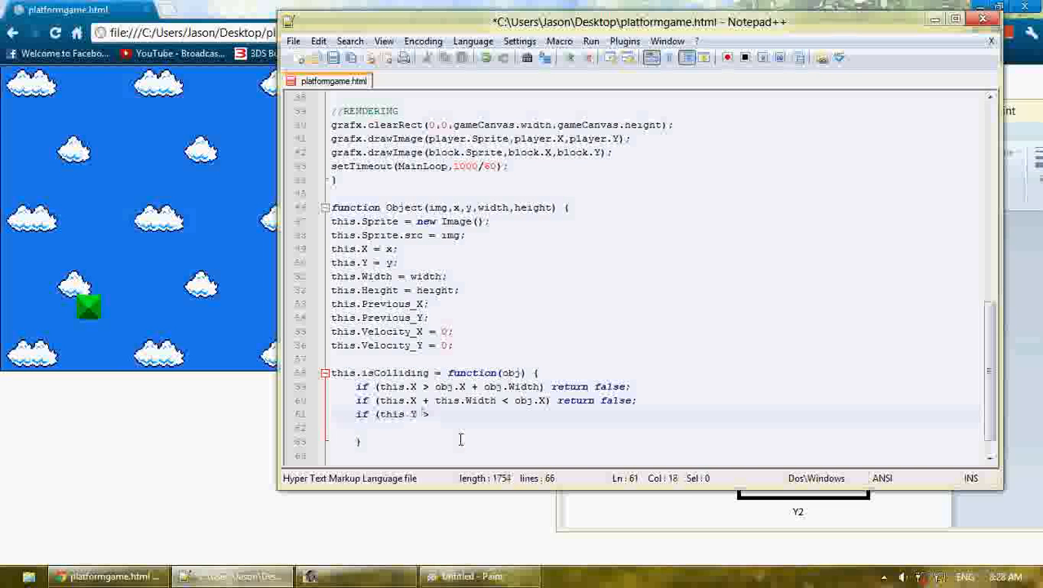
pyautogui.write('obj.Y + o')
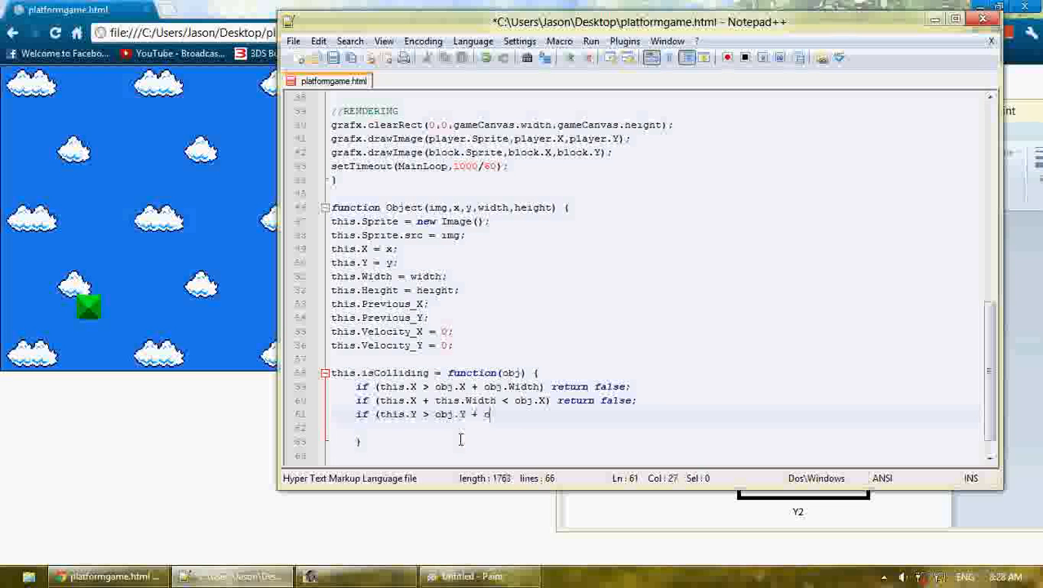
pyautogui.write('bj.Height) return false;')
pyautogui.click(656, 428)
pyautogui.write('if (this.')
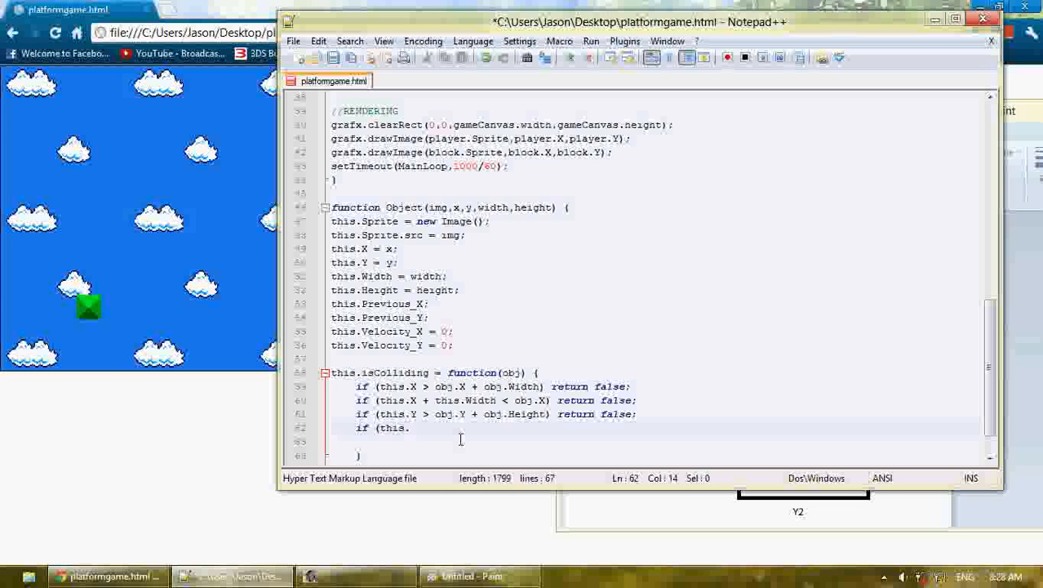
# Add the this.Y + this.Height < obj.Y return-false check and end isColliding with return true;
pyautogui.write('Y + th')
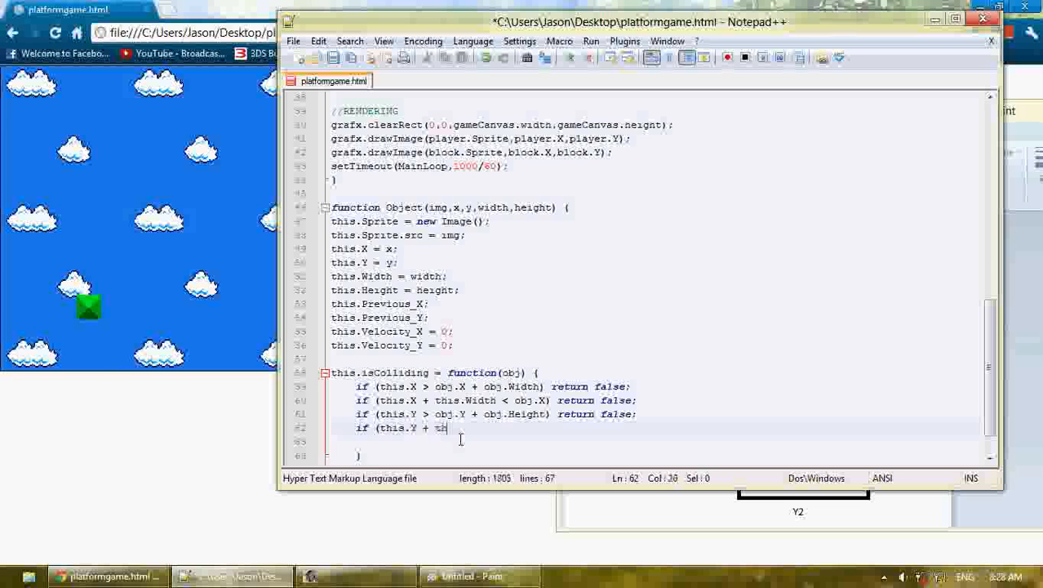
pyautogui.write('his.Height')
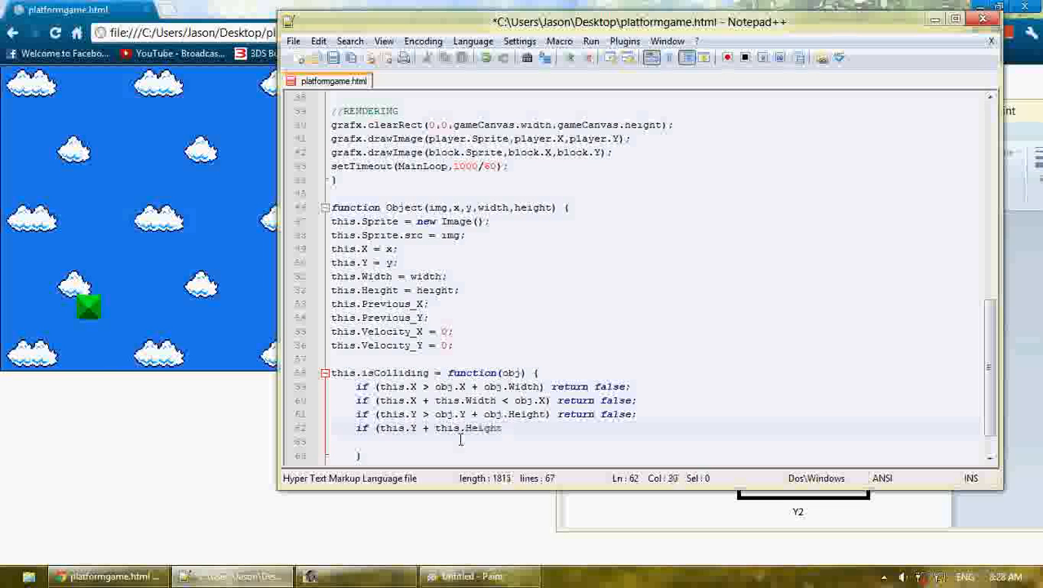
pyautogui.write('< obj.')
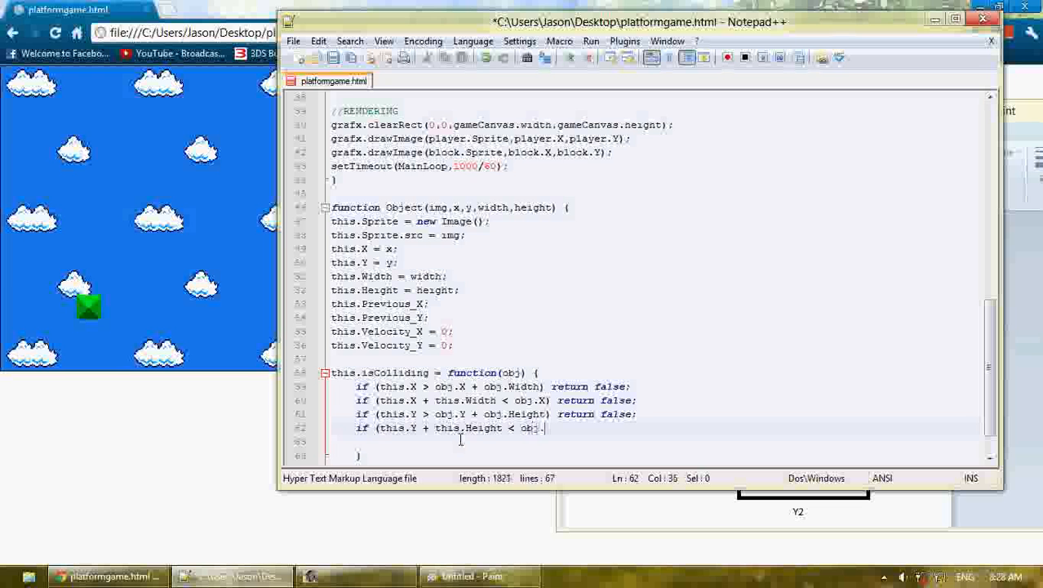
pyautogui.write('Y)')
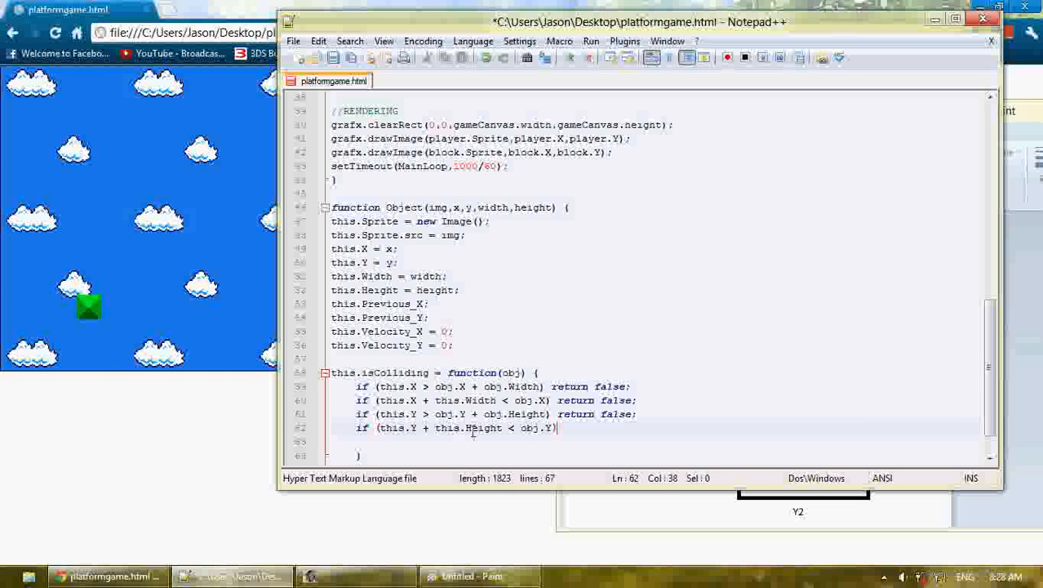
pyautogui.write('return false;')
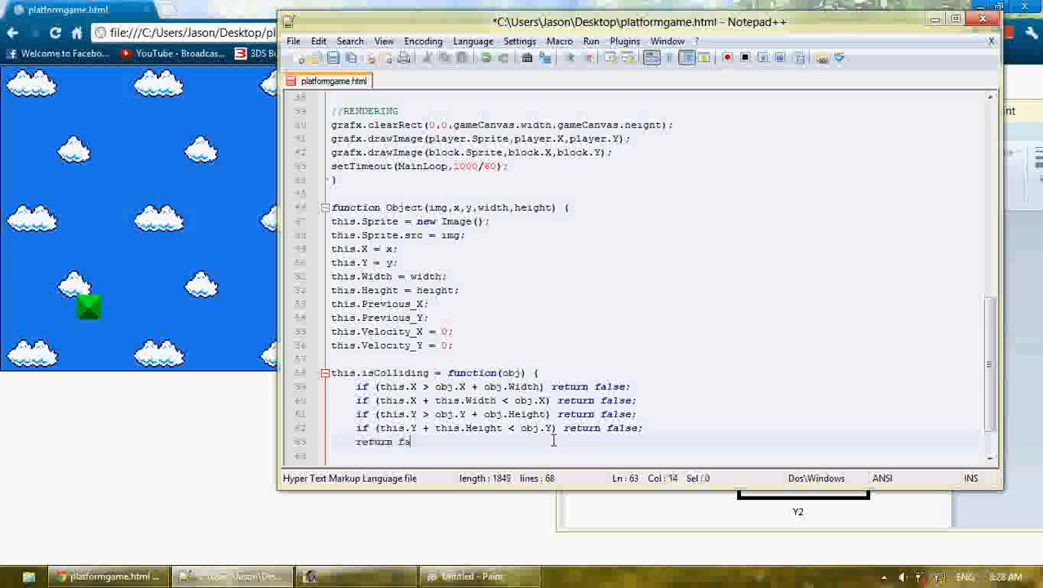
pyautogui.write('true;')
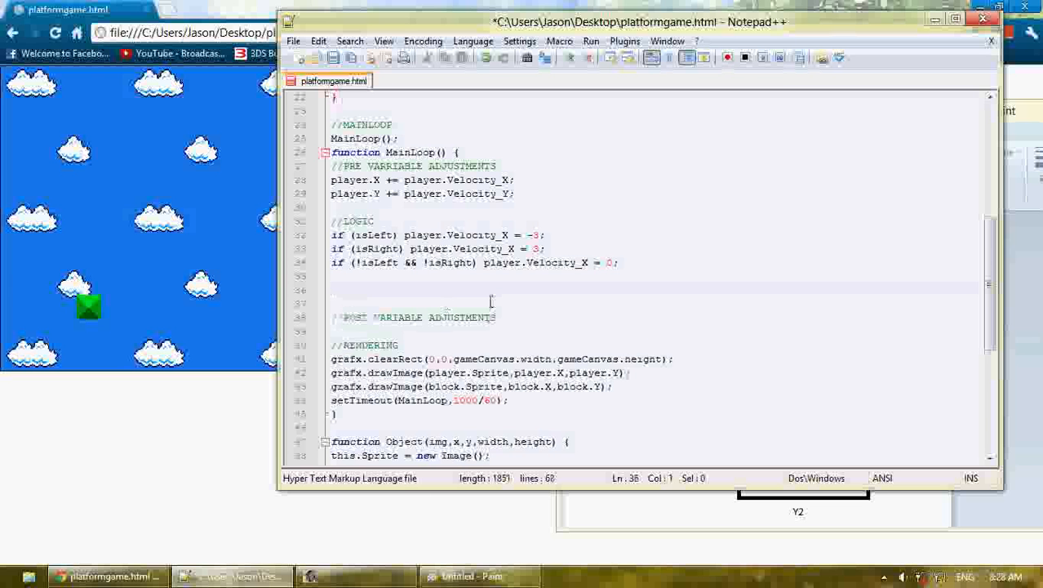
# In MainLoop add if (player.isColliding(block)) player.Velocity_Y = 0; and test Mario resting on the block
pyautogui.write('pla')
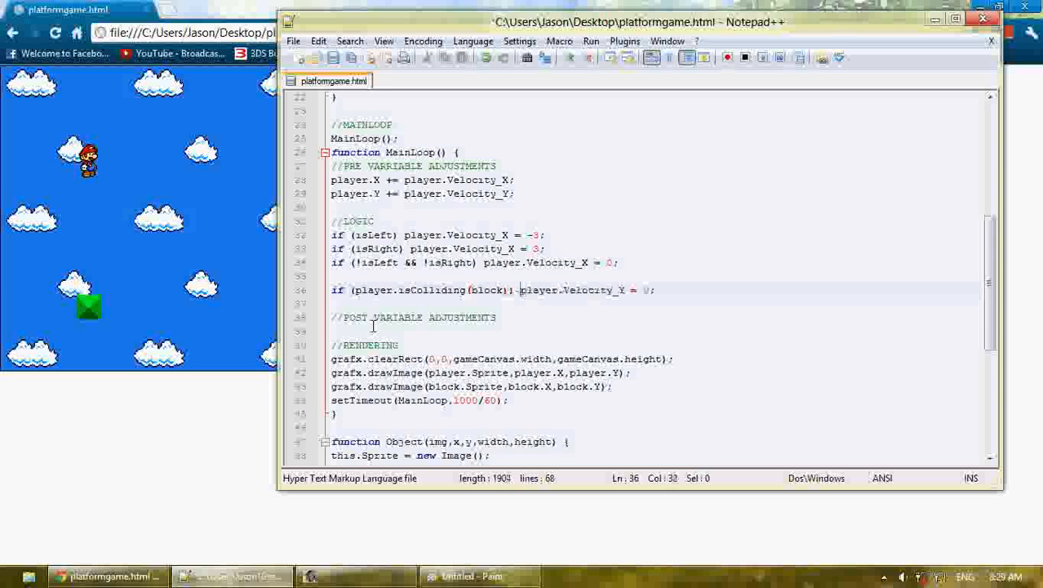
pyautogui.click(108, 574)
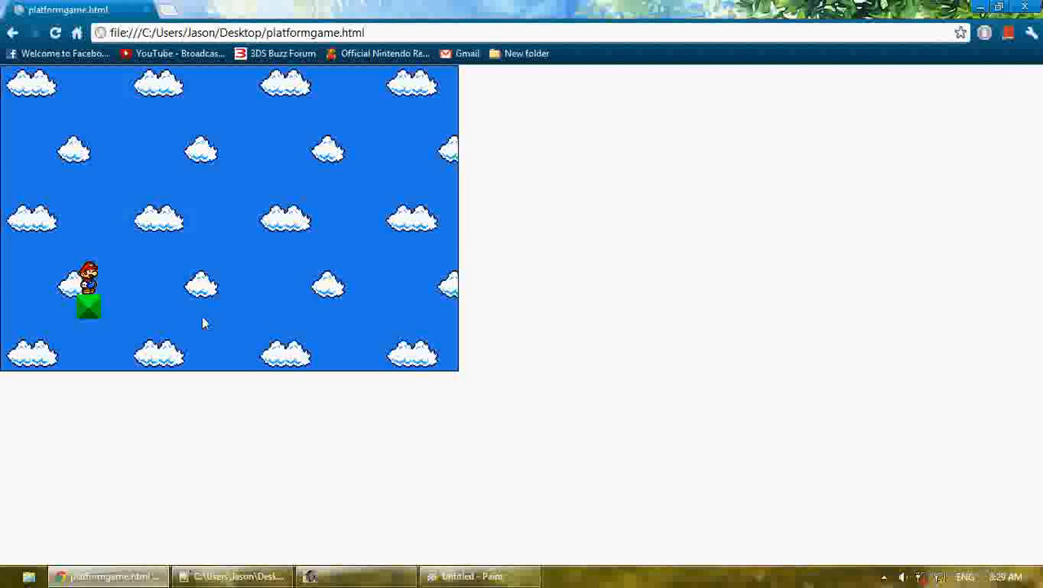
pyautogui.click(232, 575)
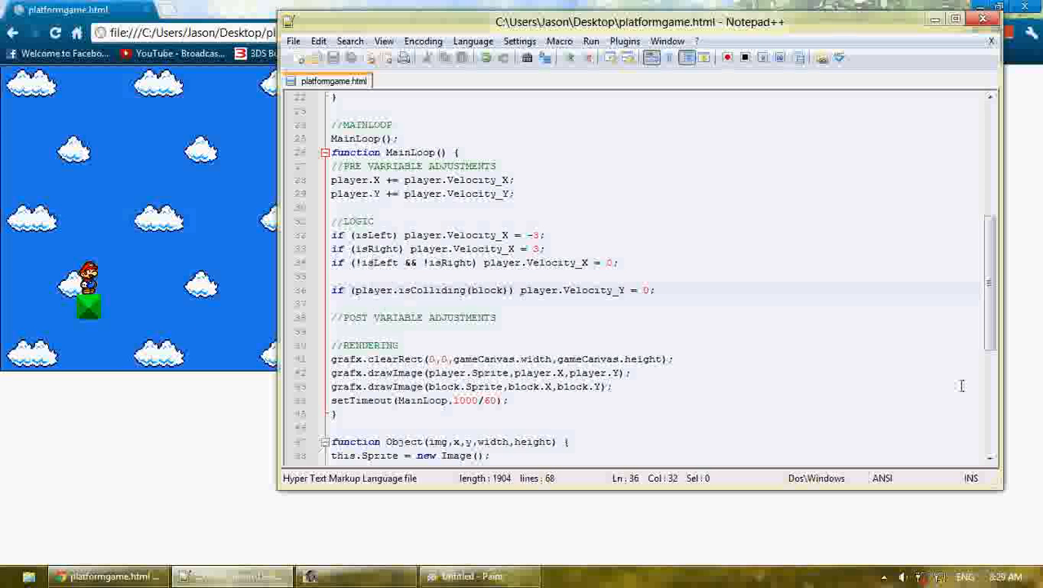
pyautogui.scroll(-3)
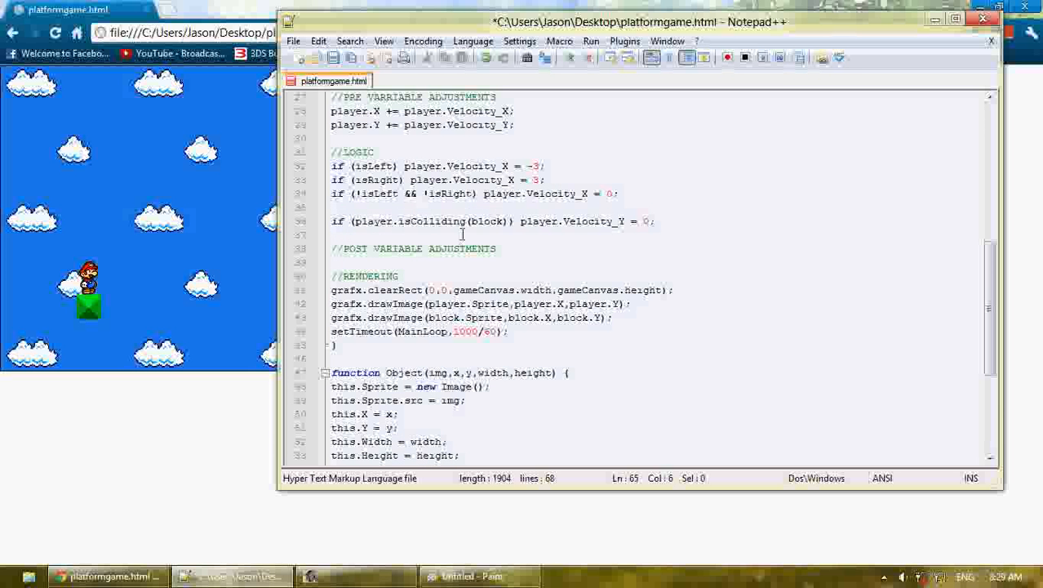
pyautogui.click(361, 222)
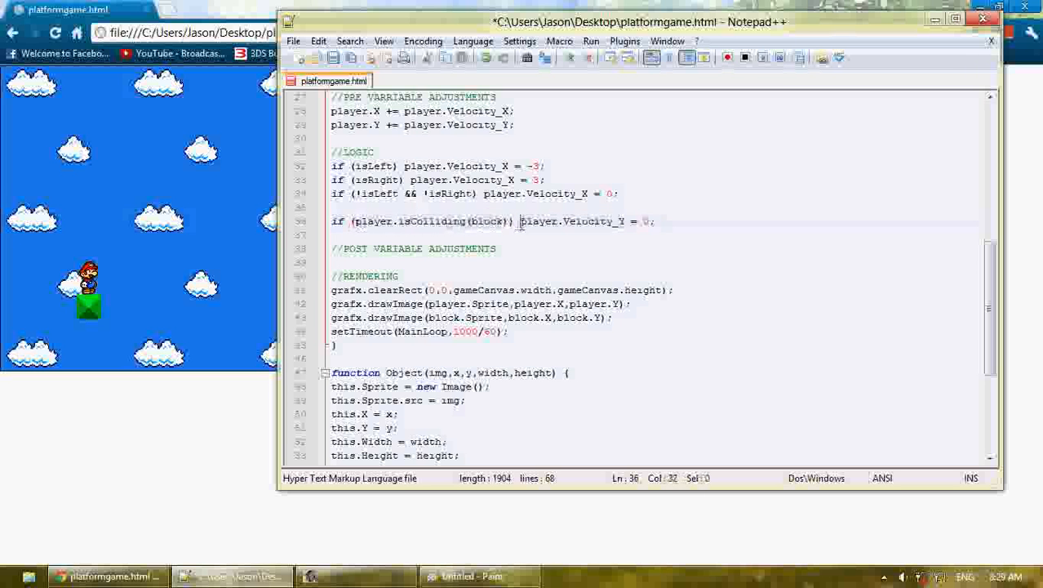
pyautogui.click(496, 248)
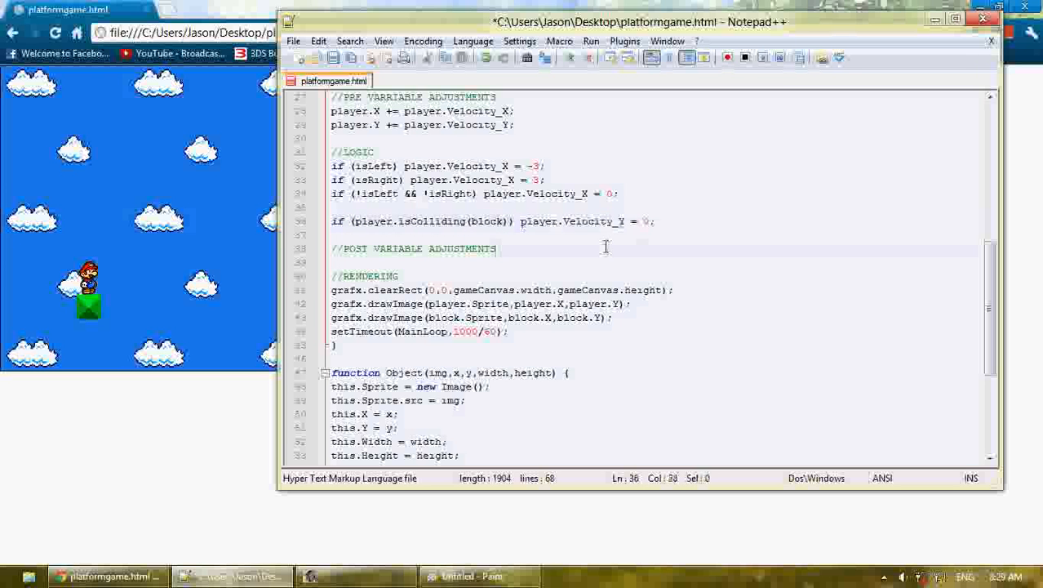